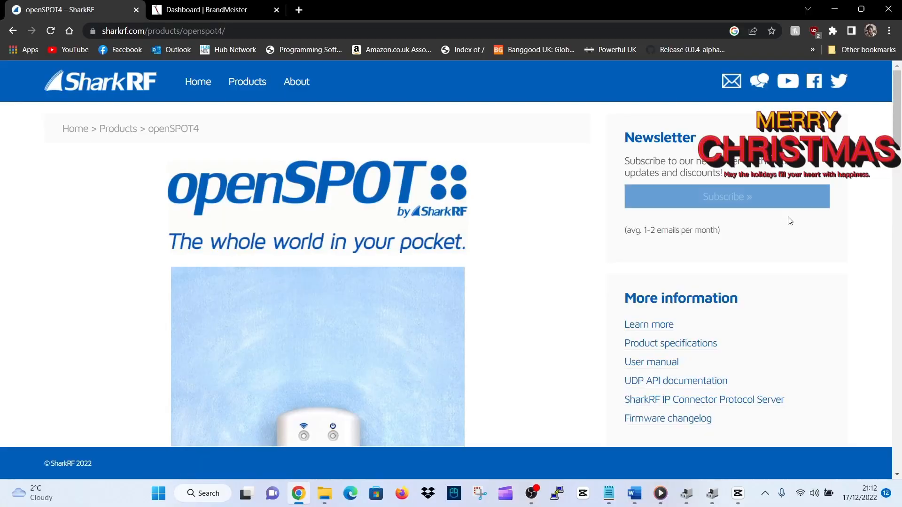
# Step: Join the openSPOT4 AP Wi-Fi network from the Windows Quick Settings network list
pyautogui.click(802, 493)
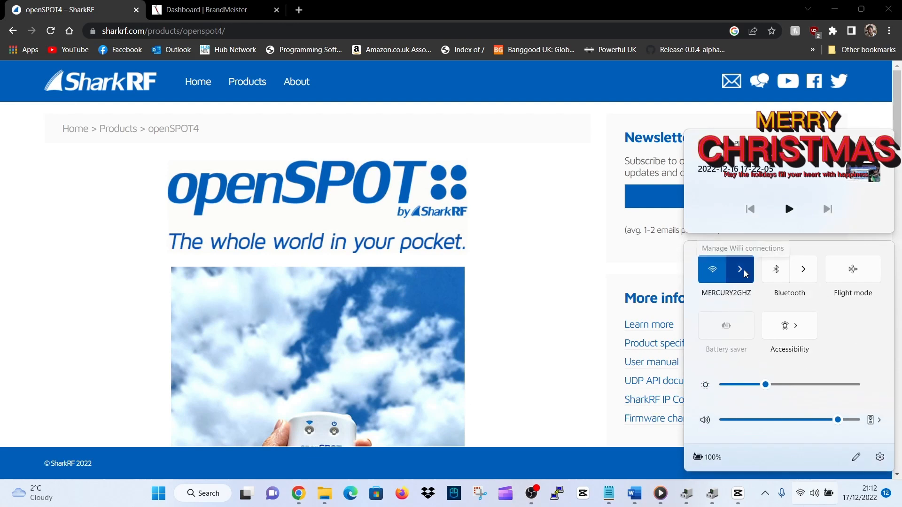
pyautogui.click(741, 270)
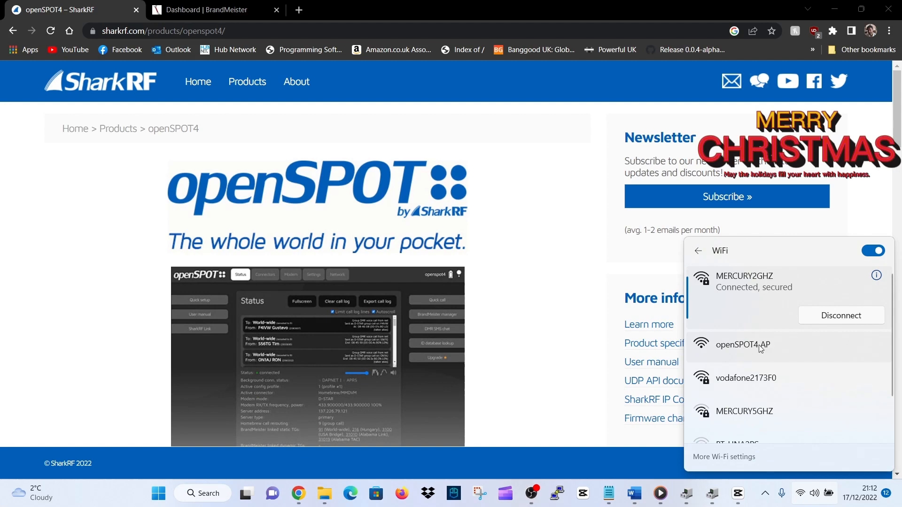
pyautogui.click(742, 345)
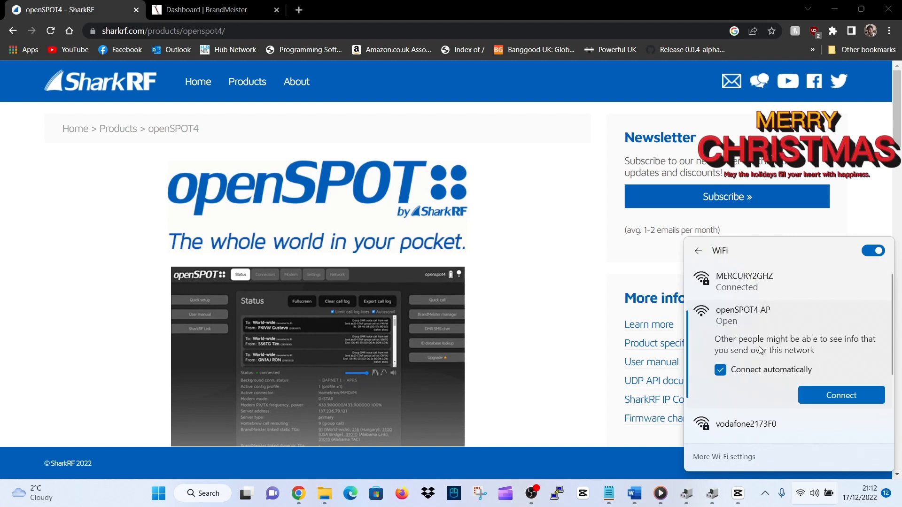
pyautogui.click(840, 395)
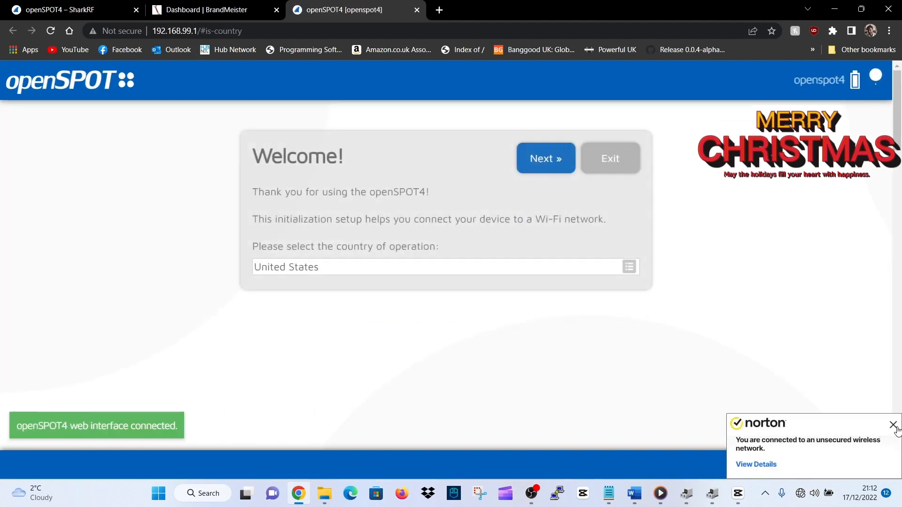
# Step: Dismiss the unsecured network warning and set United Kingdom as country of operation
pyautogui.click(893, 424)
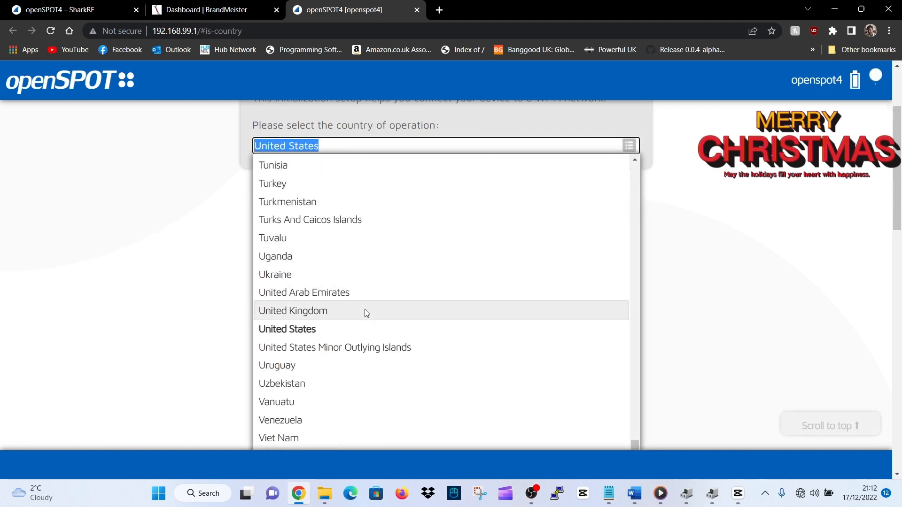
pyautogui.click(292, 311)
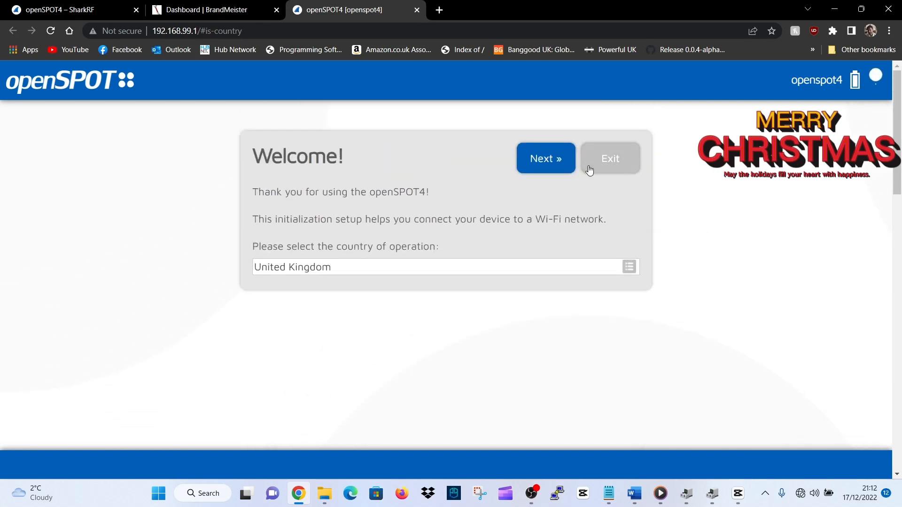
pyautogui.click(545, 158)
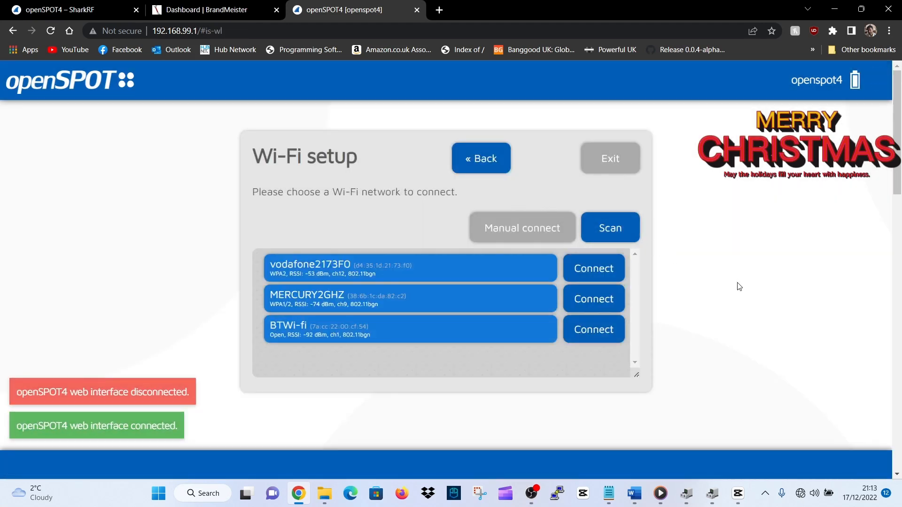
# Step: Connect the openSPOT4 to vodafone2173F0 with its network key and move past the Connected page
pyautogui.click(593, 268)
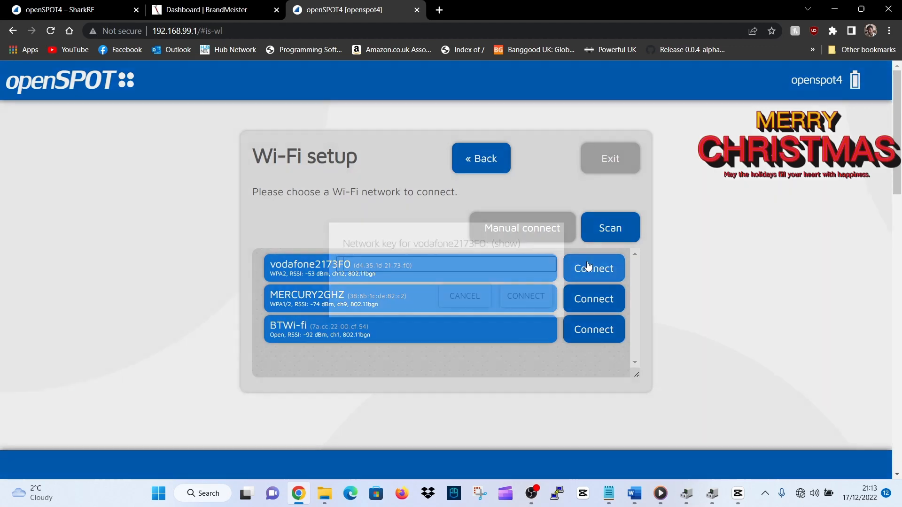
pyautogui.click(593, 268)
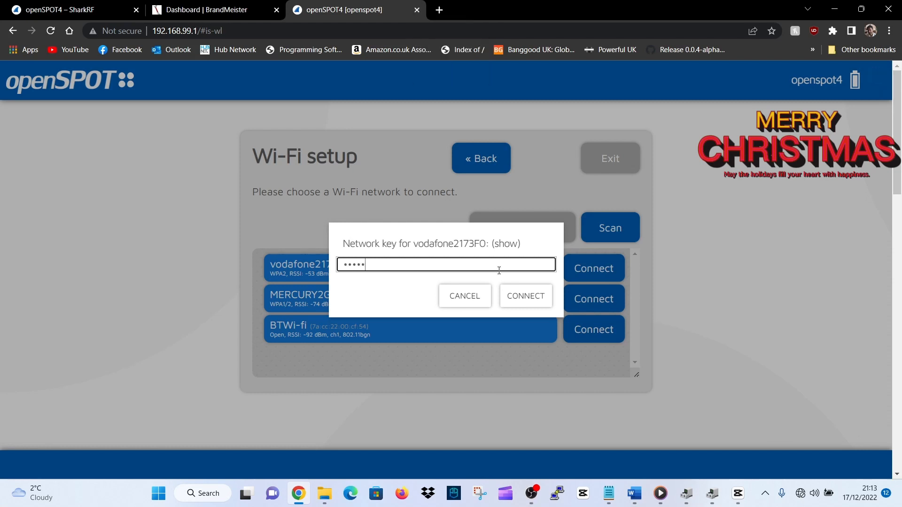
pyautogui.click(525, 296)
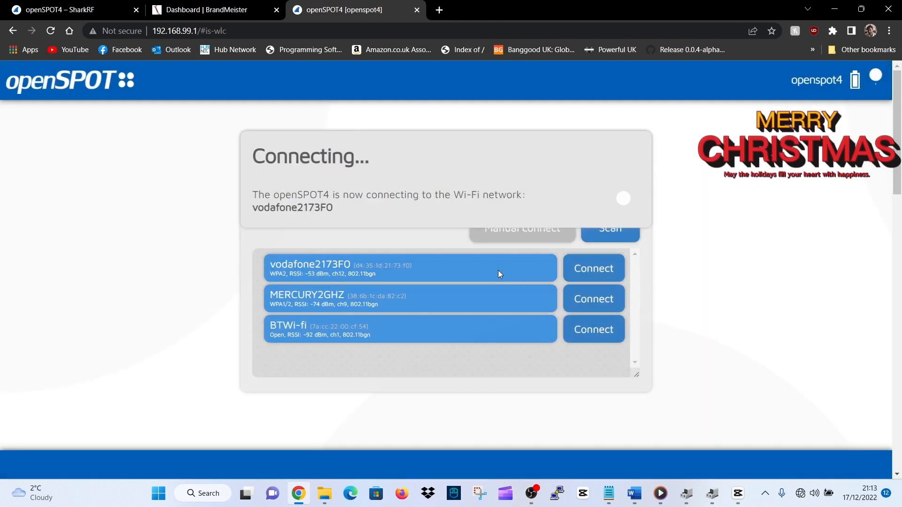
pyautogui.click(593, 268)
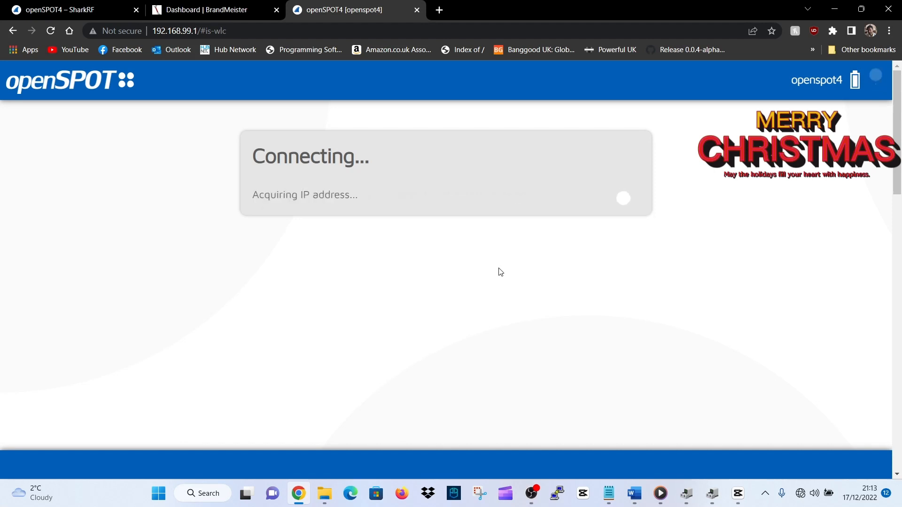
pyautogui.moveTo(461, 254)
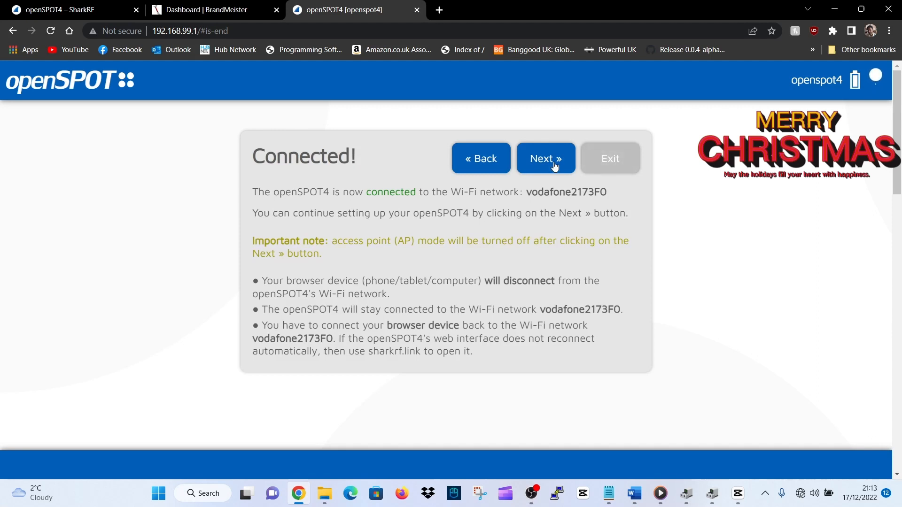
pyautogui.moveTo(558, 208)
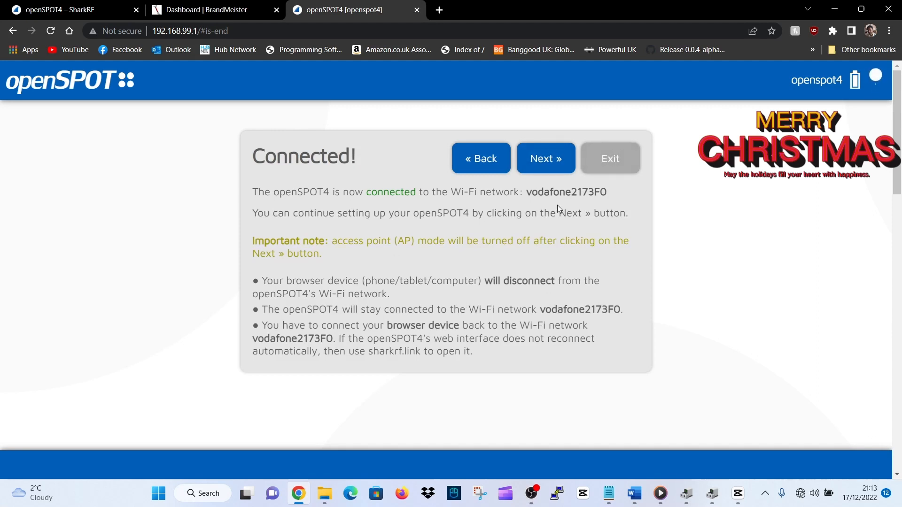
pyautogui.click(545, 158)
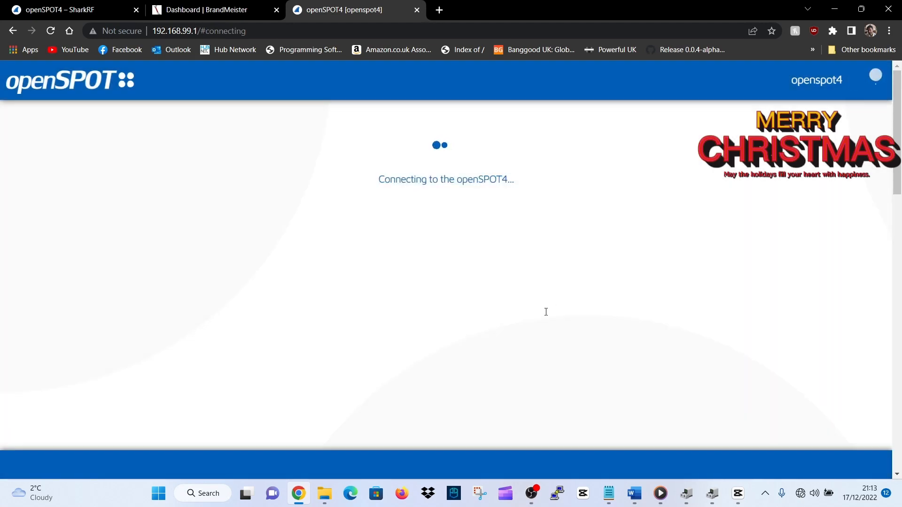
pyautogui.moveTo(541, 316)
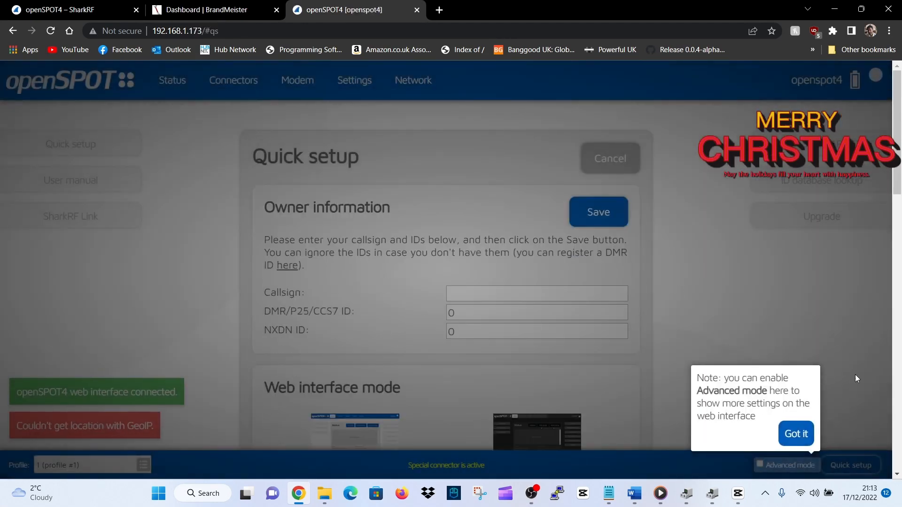
# Step: Dismiss the Advanced mode tip, enter the owner callsign 'M0' and IDs, and save them
pyautogui.click(796, 435)
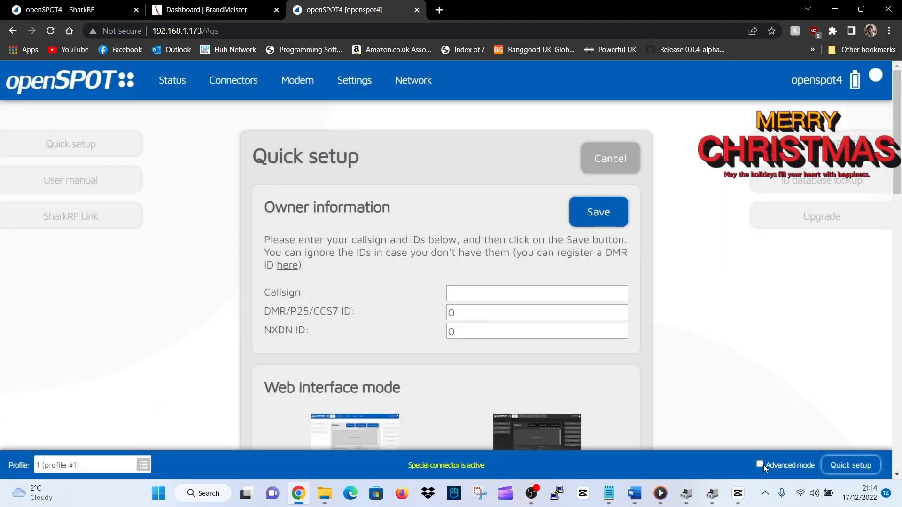
pyautogui.moveTo(814, 467)
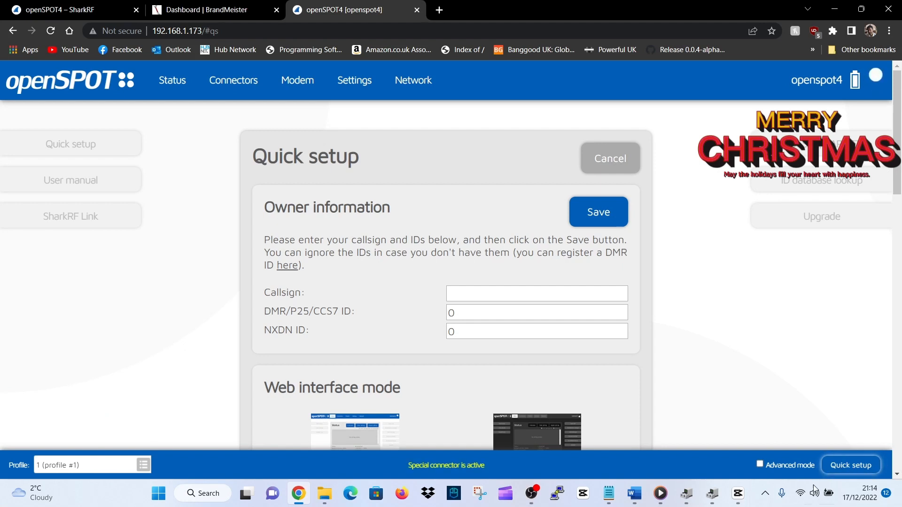
pyautogui.moveTo(662, 241)
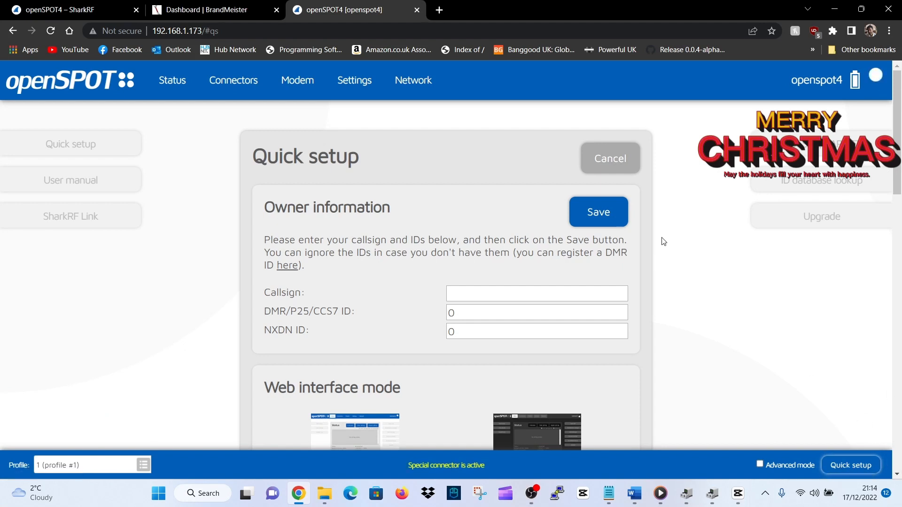
pyautogui.click(536, 293)
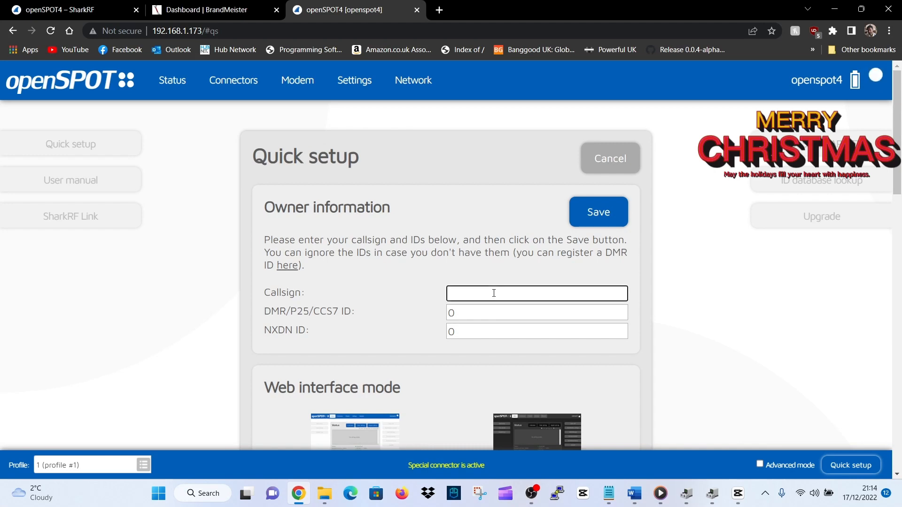
pyautogui.write('M0FXB')
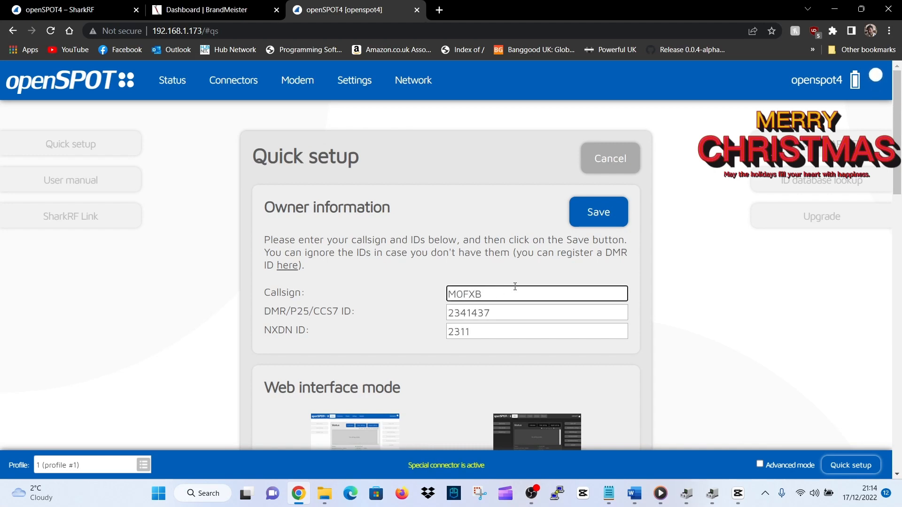
pyautogui.scroll(-3)
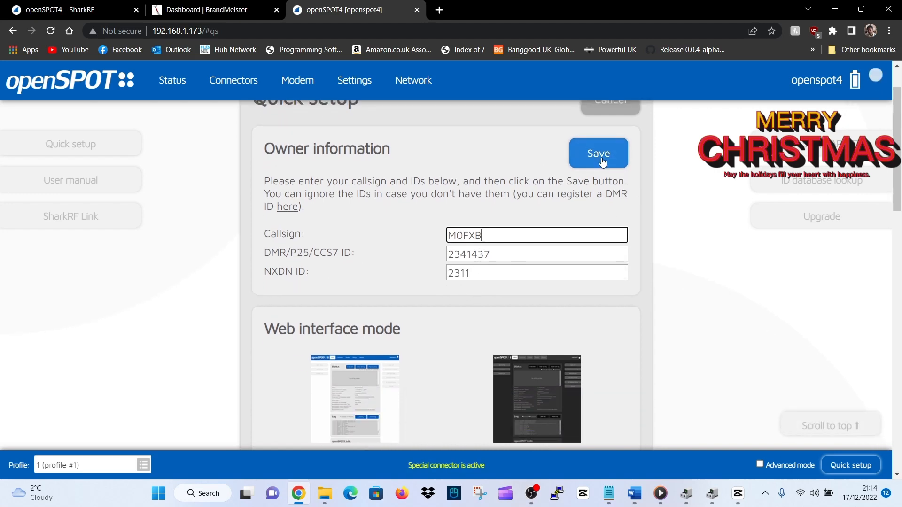
pyautogui.click(598, 153)
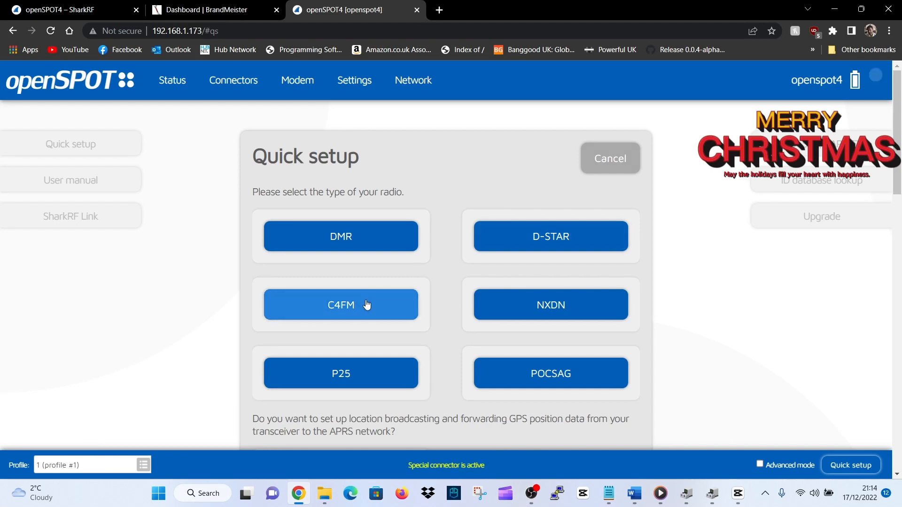
# Step: Choose C4FM radio type with BrandMeister network, then go to the BrandMeister dashboard
pyautogui.click(340, 304)
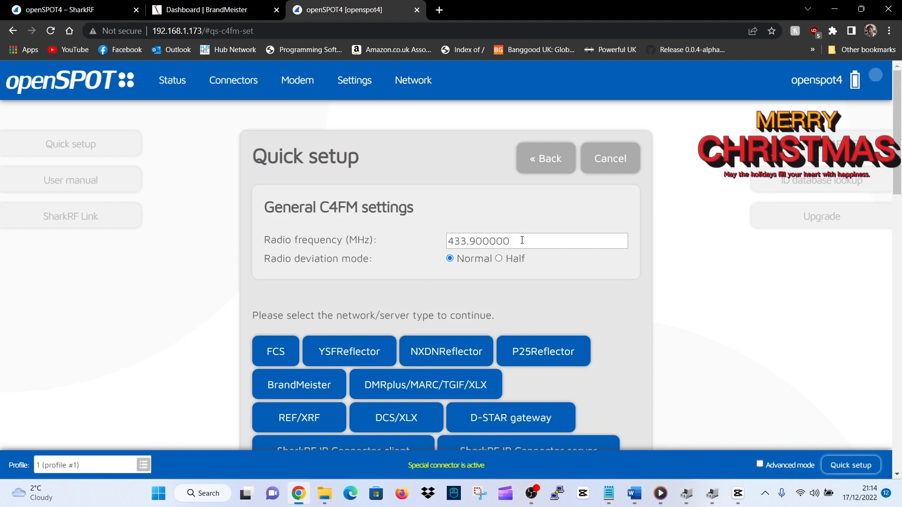
pyautogui.moveTo(566, 262)
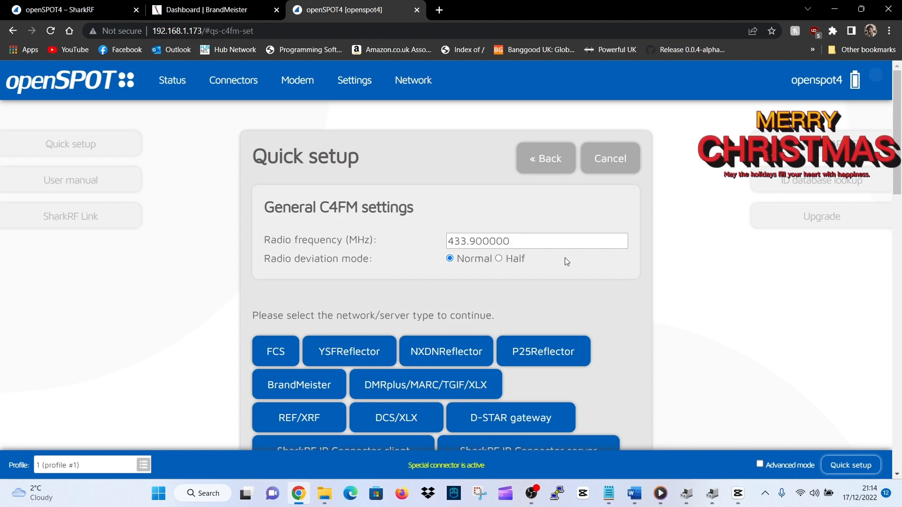
pyautogui.scroll(-3)
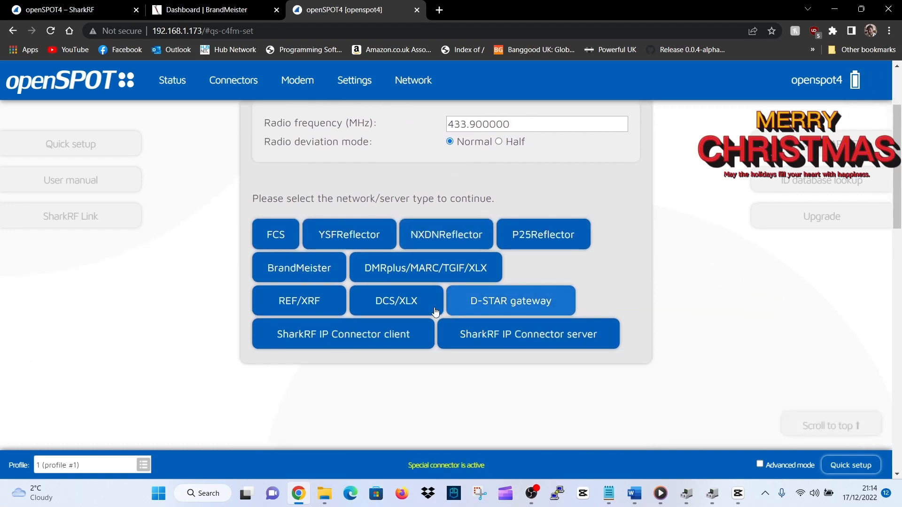
pyautogui.moveTo(299, 268)
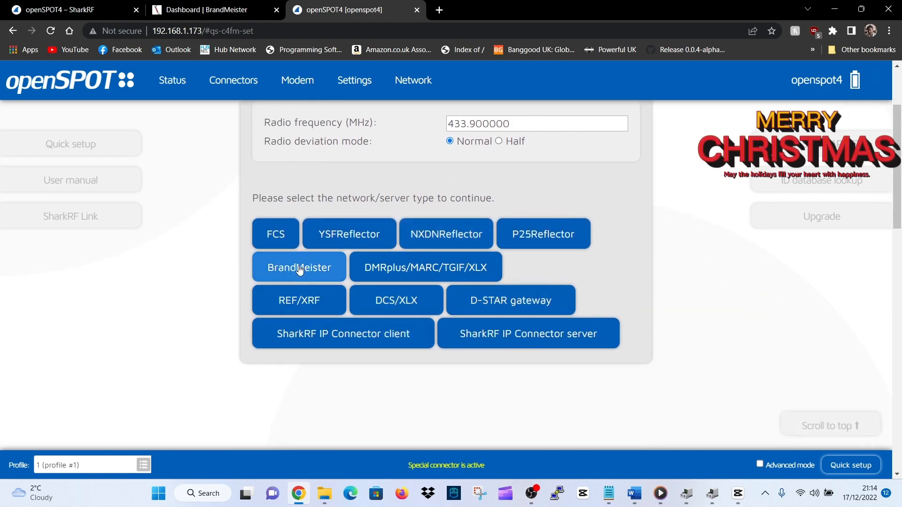
pyautogui.click(299, 267)
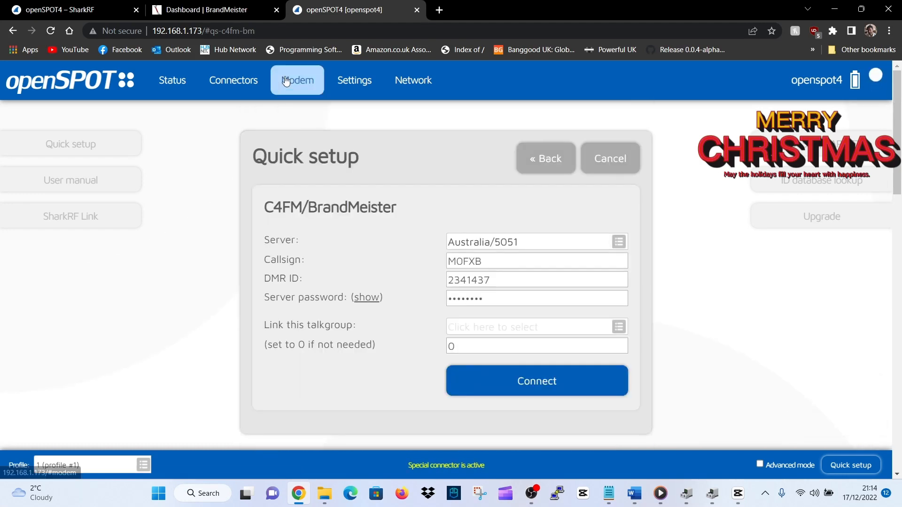
pyautogui.moveTo(279, 20)
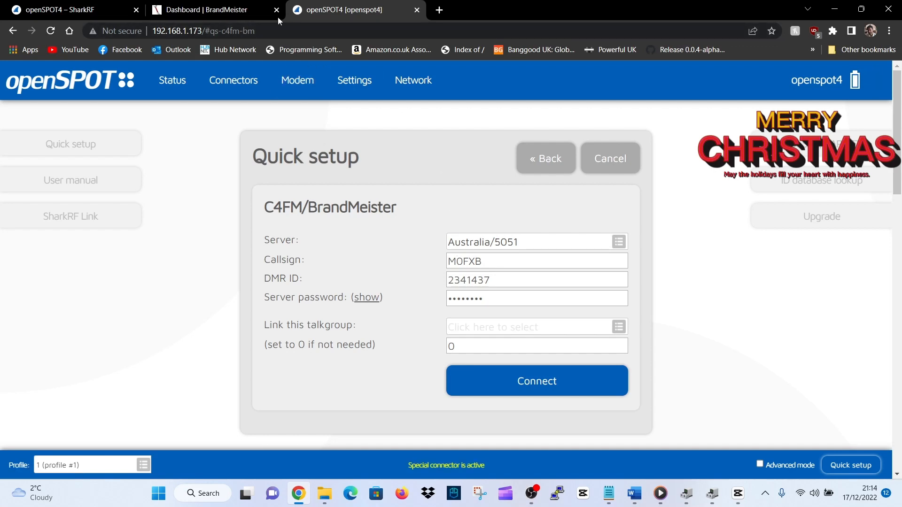
pyautogui.click(213, 10)
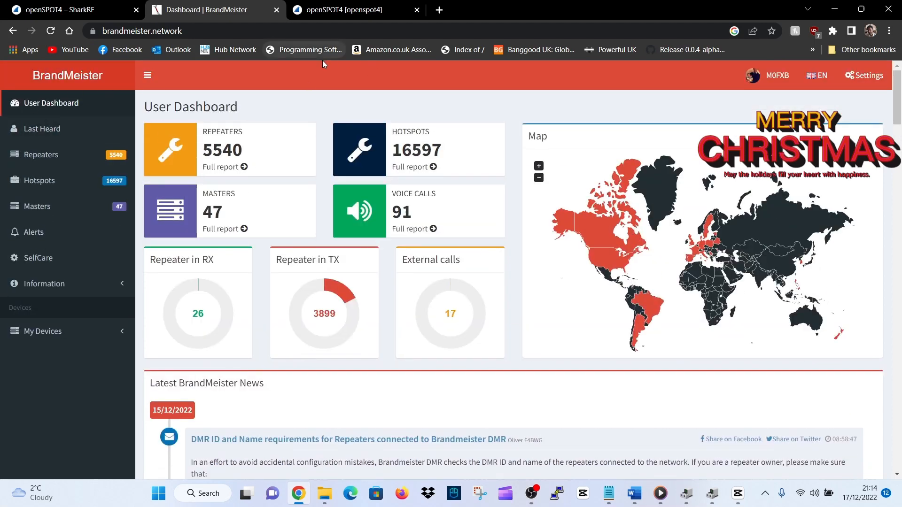
# Step: View the Hotspot Security password in BrandMeister SelfCare and return to openSPOT4 setup
pyautogui.click(777, 75)
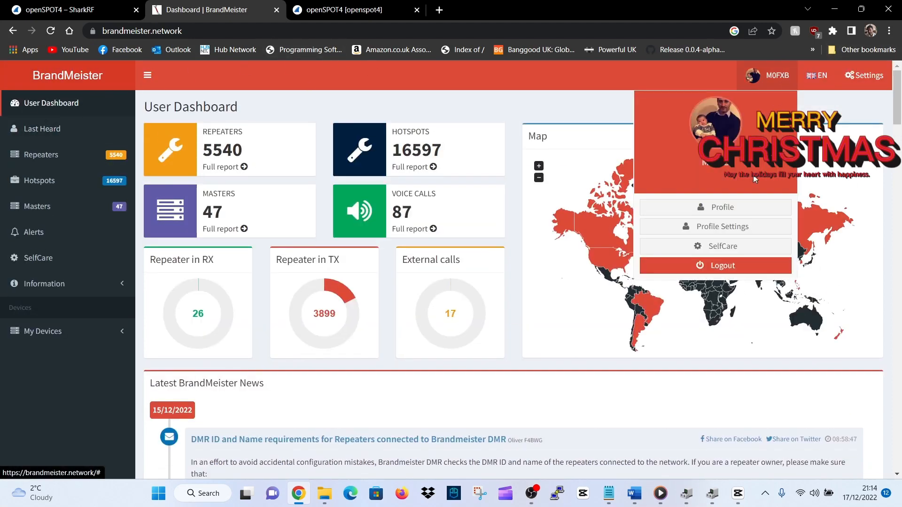
pyautogui.moveTo(715, 246)
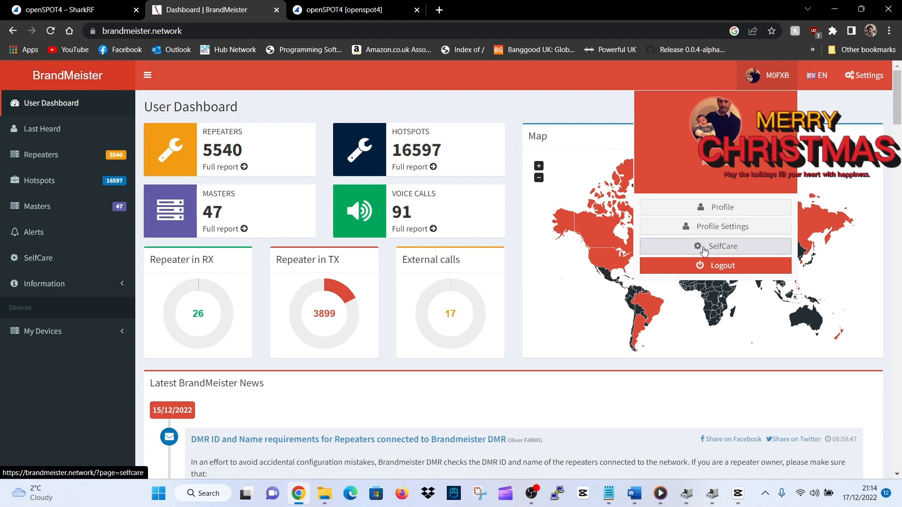
pyautogui.click(714, 245)
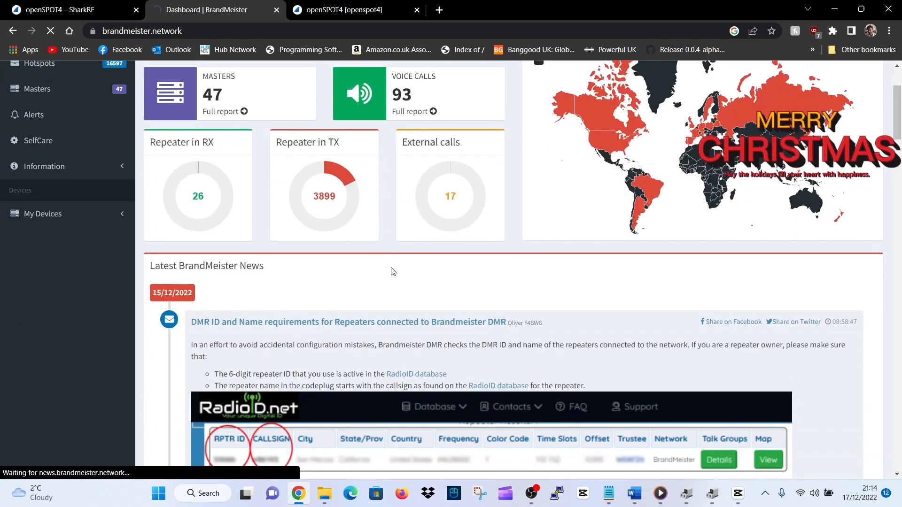
pyautogui.click(39, 140)
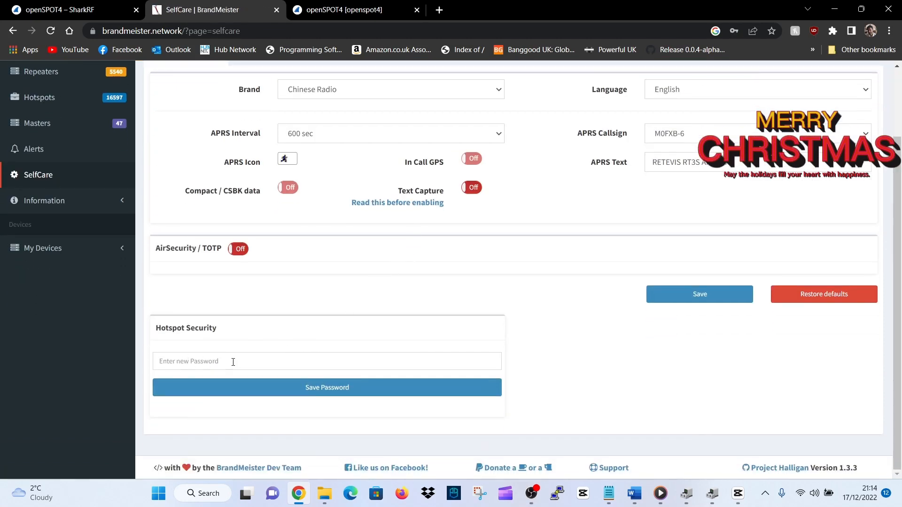
pyautogui.scroll(3)
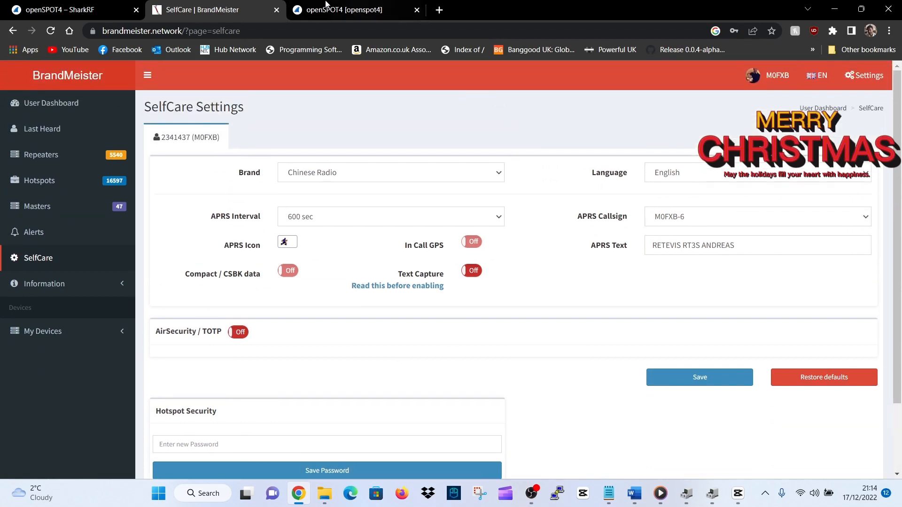
pyautogui.click(345, 10)
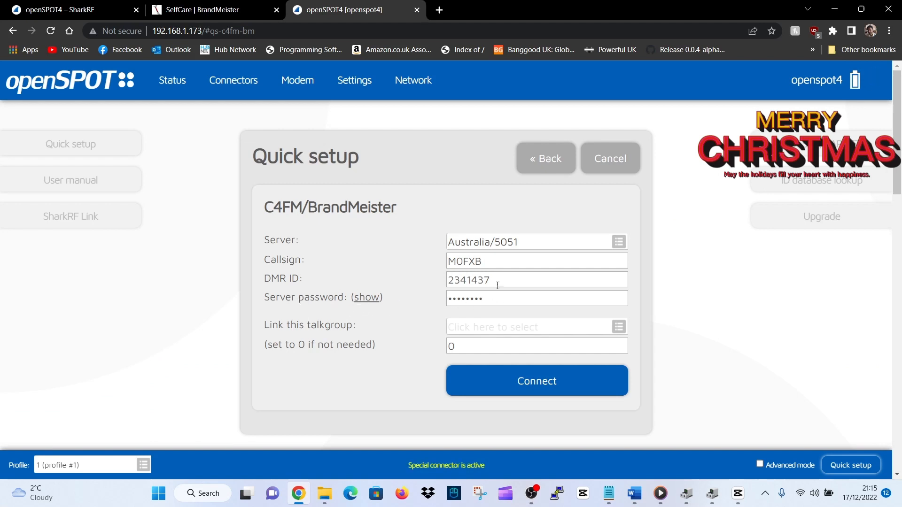
# Step: Select the United Kingdom/2341 BrandMeister server
pyautogui.click(619, 242)
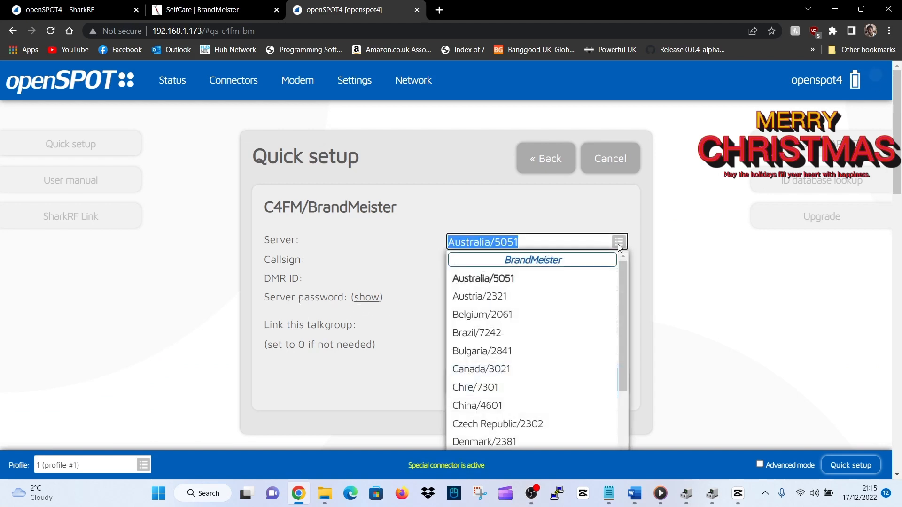
pyautogui.scroll(-3)
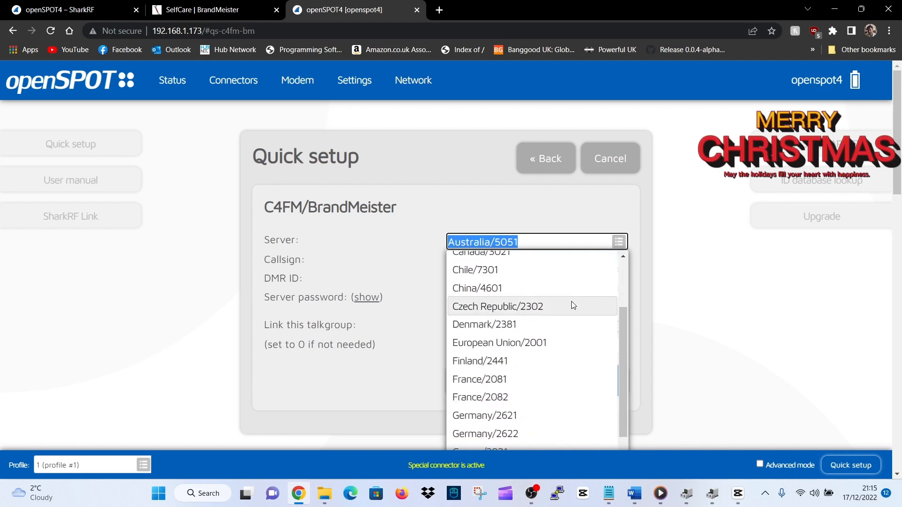
pyautogui.scroll(-3)
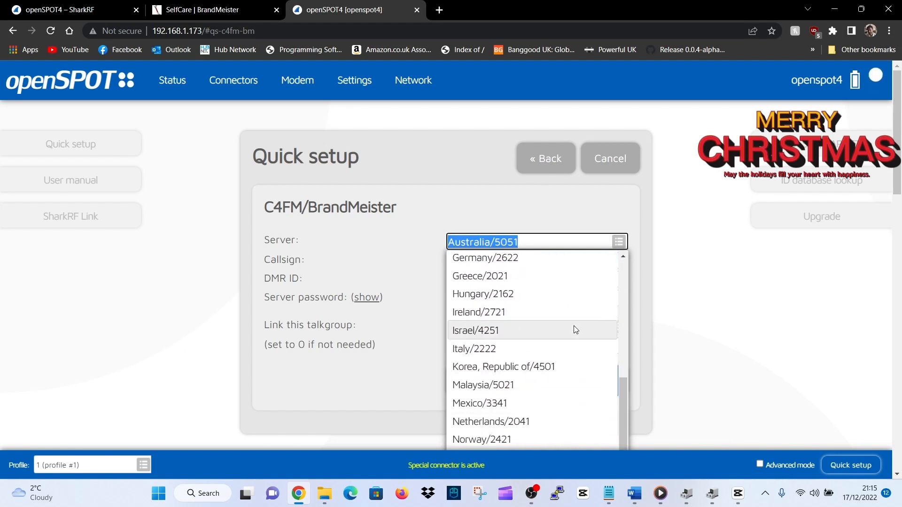
pyautogui.scroll(-3)
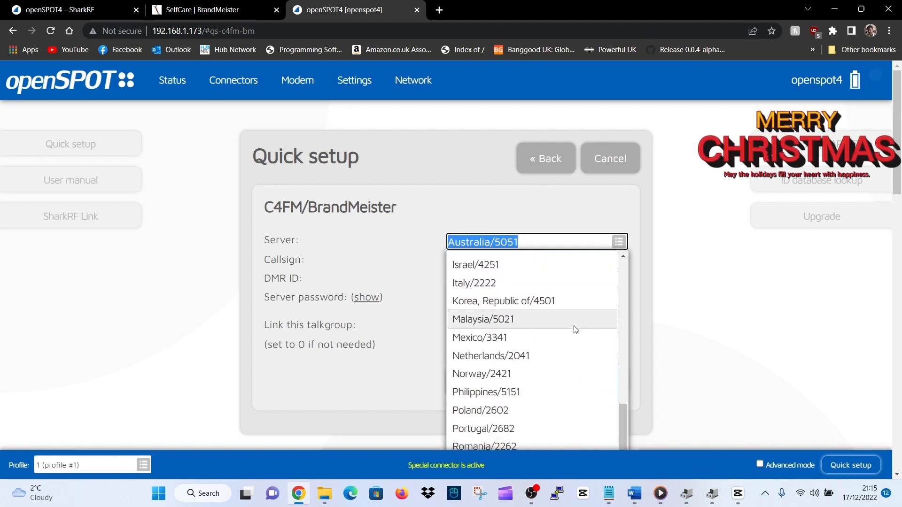
pyautogui.scroll(-3)
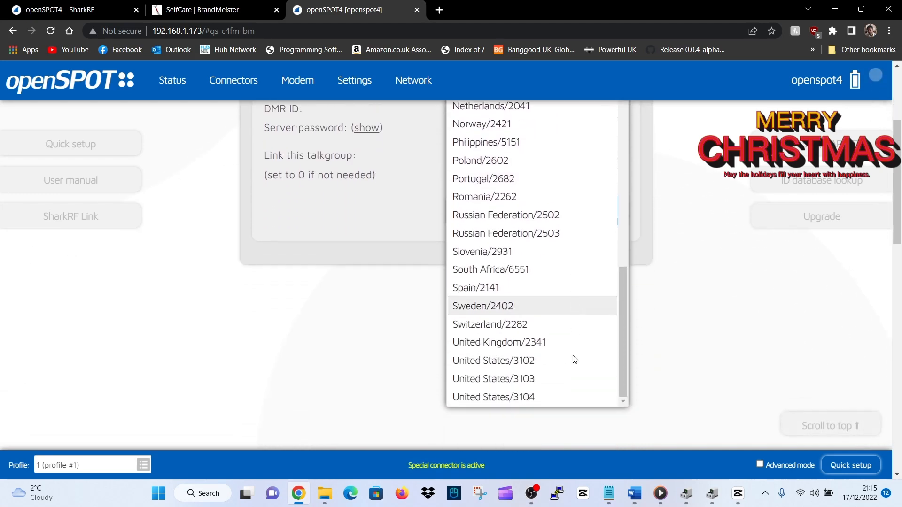
pyautogui.click(498, 342)
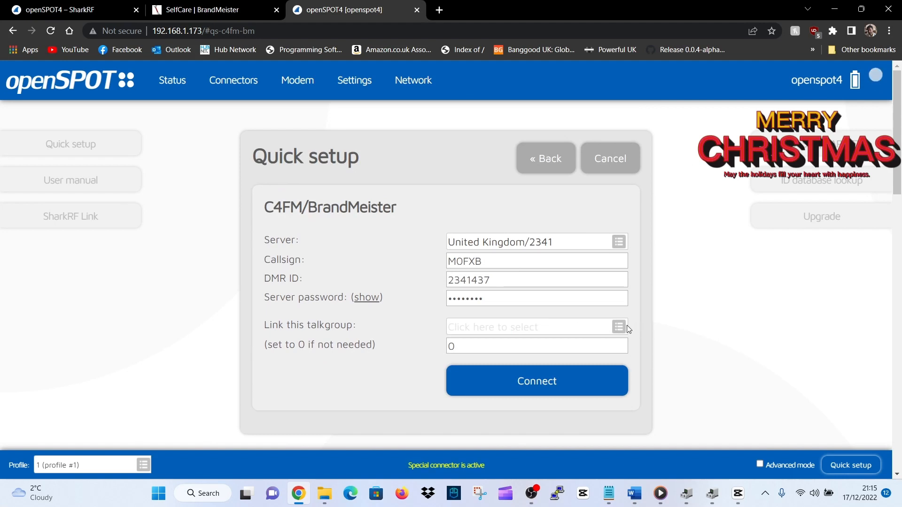
# Step: Link talkgroup 91 World-wide by searching 'world' and connect the hotspot to BrandMeister
pyautogui.click(618, 327)
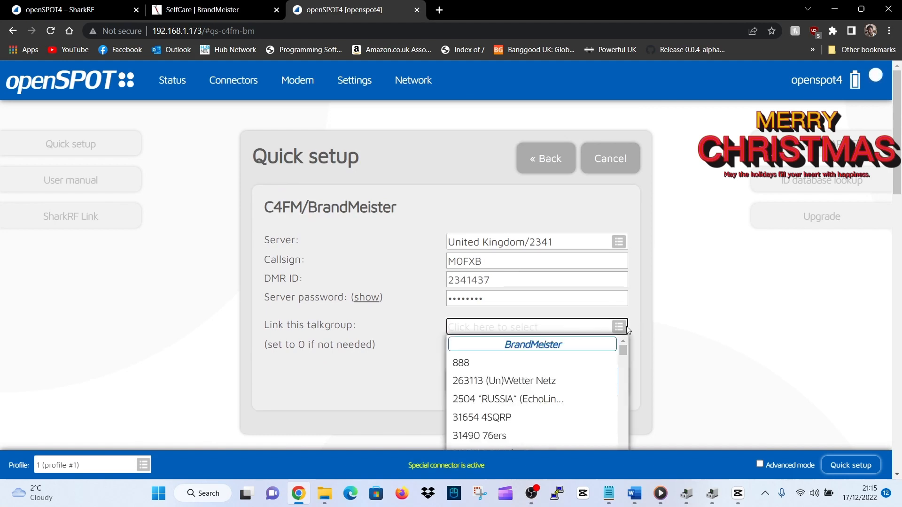
pyautogui.moveTo(548, 329)
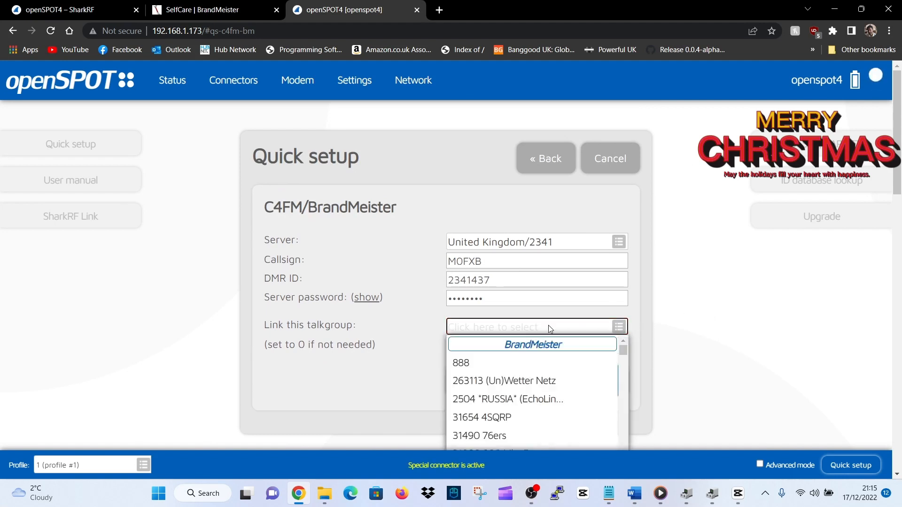
pyautogui.write('w')
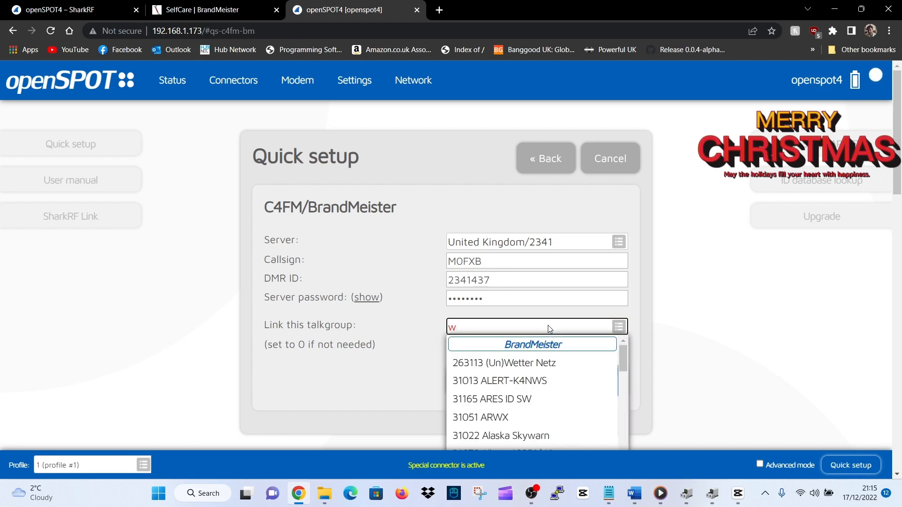
pyautogui.write('orld')
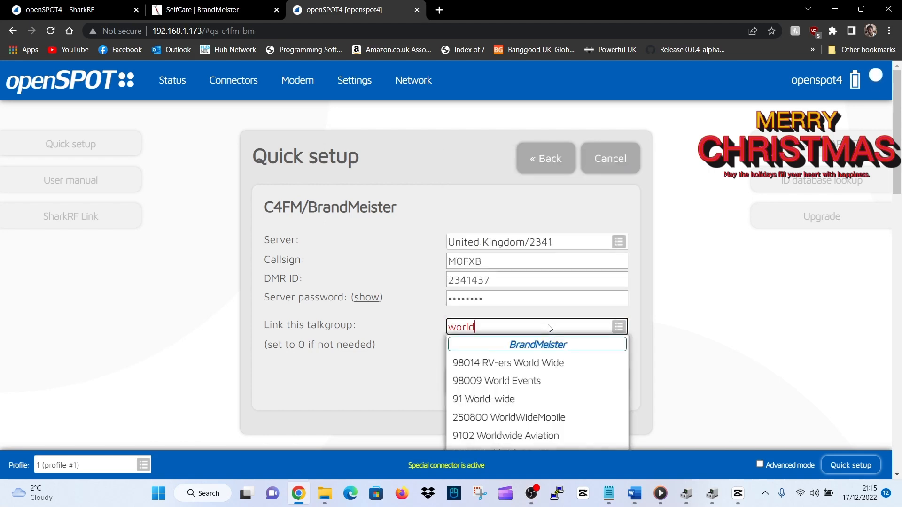
pyautogui.click(483, 398)
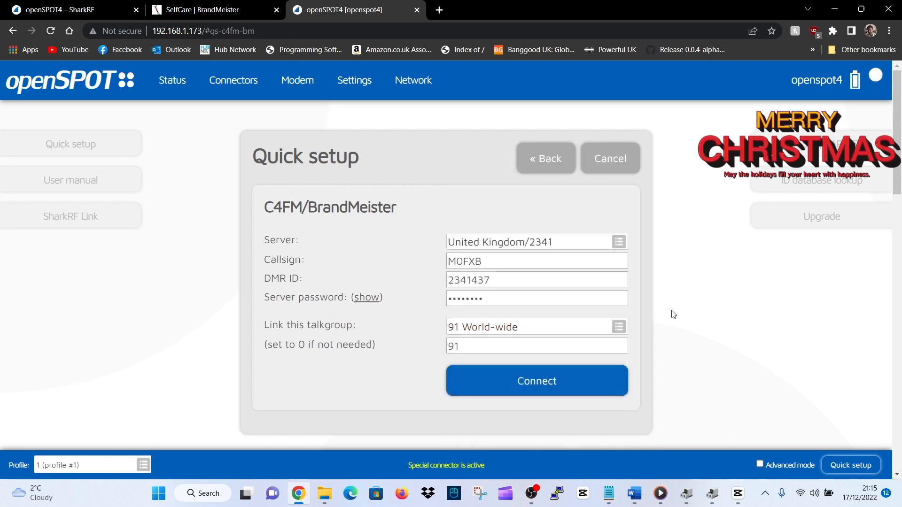
pyautogui.scroll(-3)
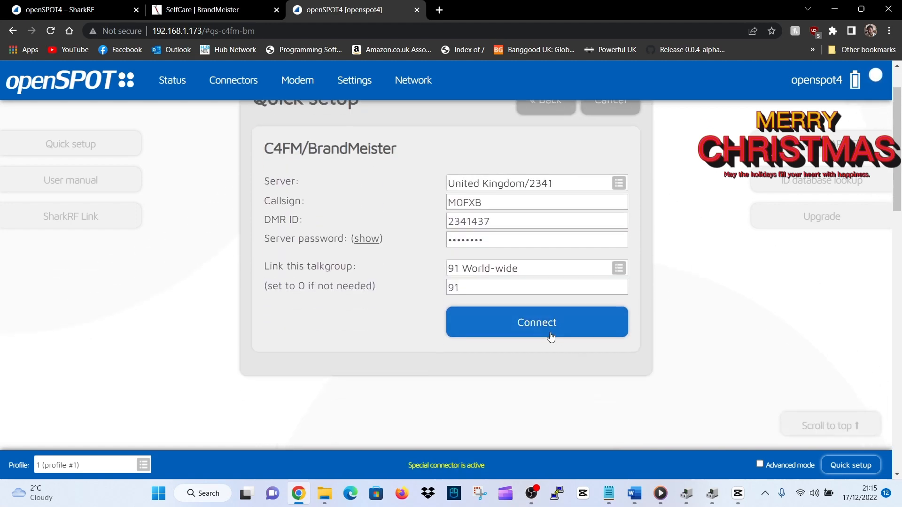
pyautogui.click(536, 322)
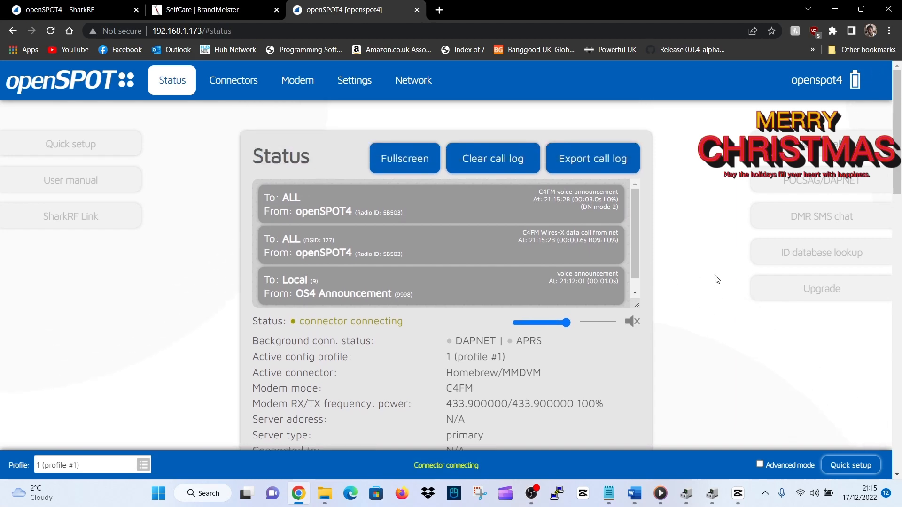
pyautogui.moveTo(746, 350)
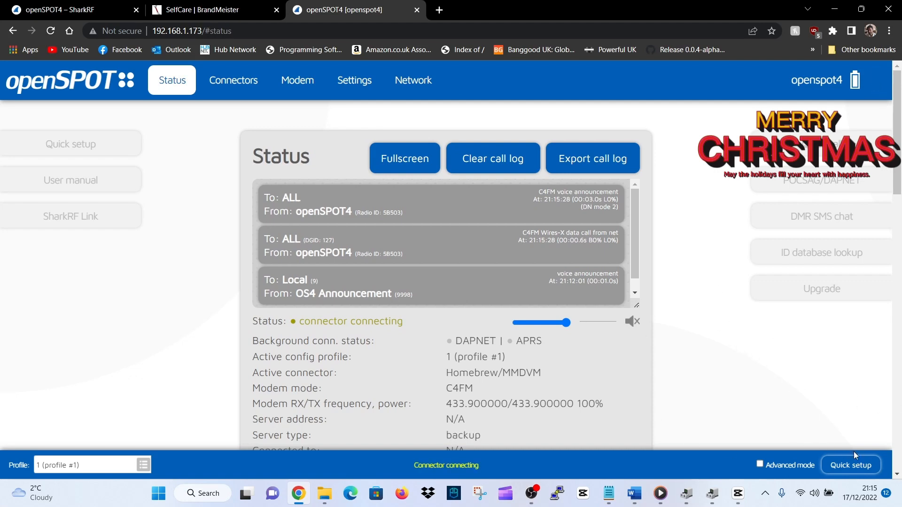
# Step: Run quick setup for C4FM to REF/XRF reflector REF001 module C and connect
pyautogui.click(851, 465)
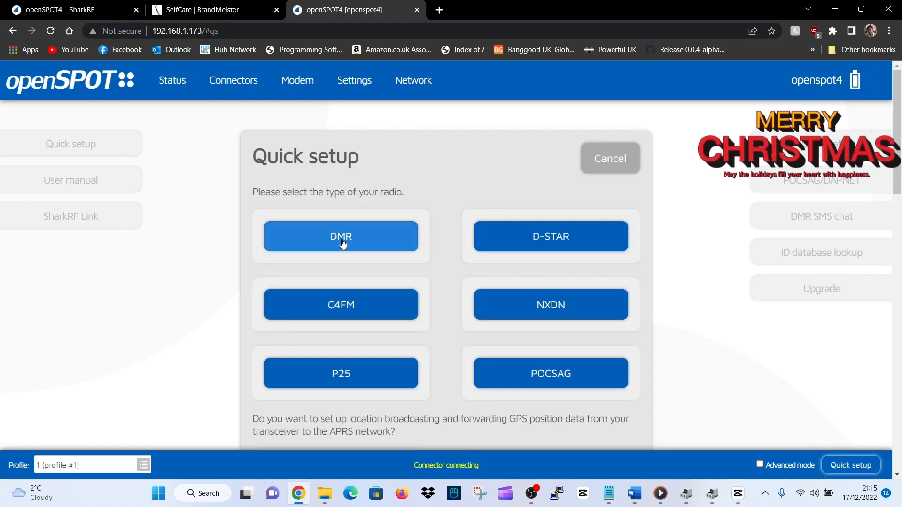
pyautogui.click(340, 305)
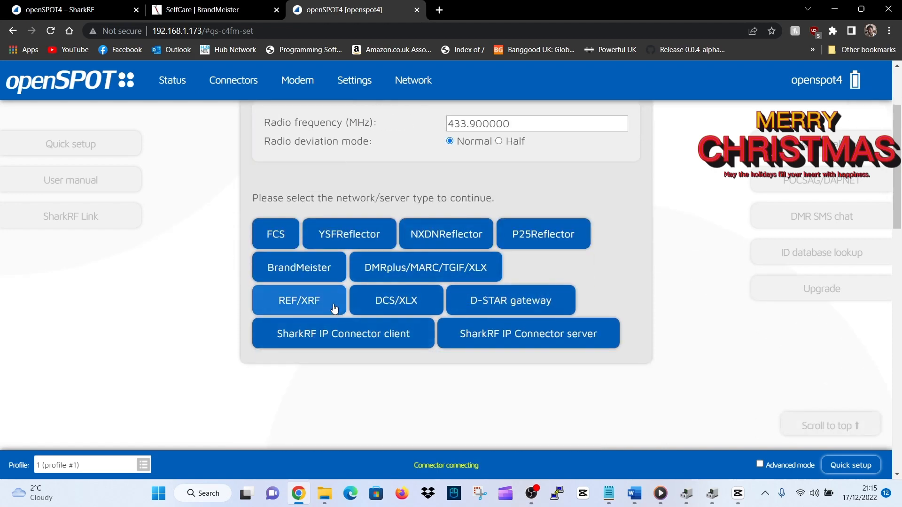
pyautogui.moveTo(296, 297)
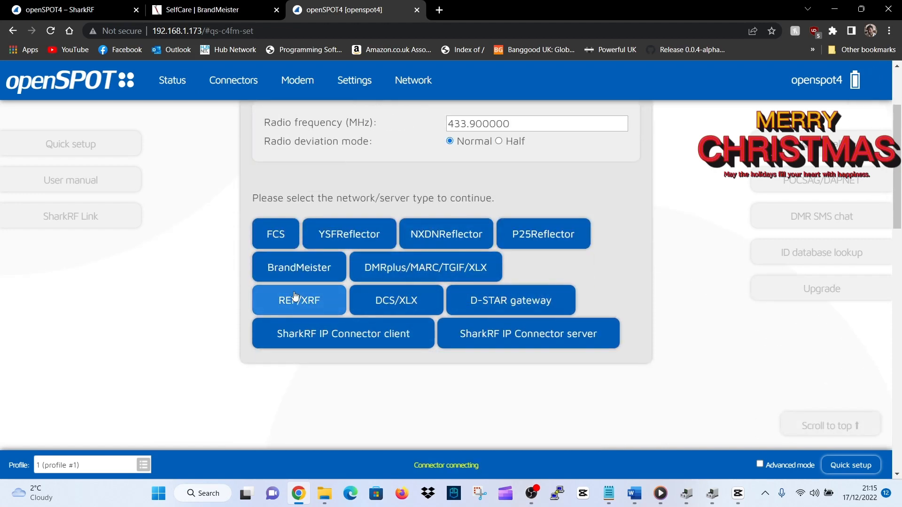
pyautogui.click(298, 300)
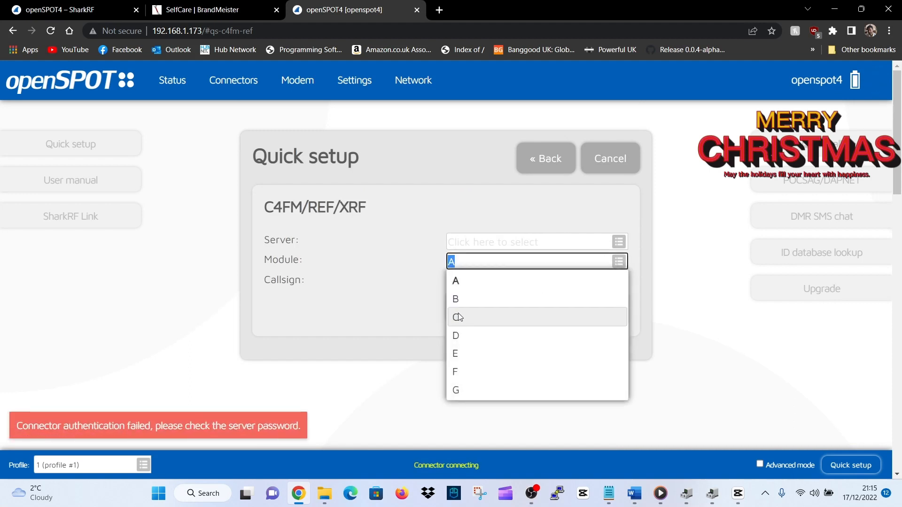
pyautogui.click(457, 317)
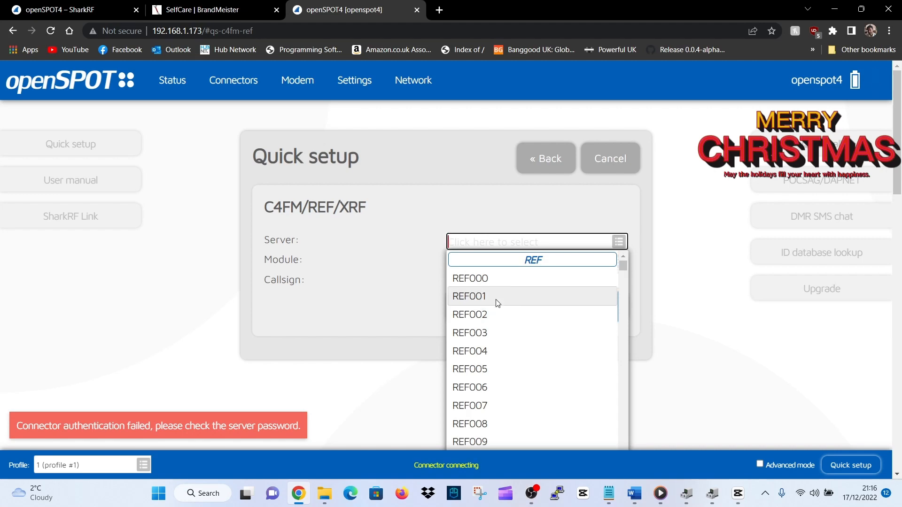
pyautogui.click(470, 296)
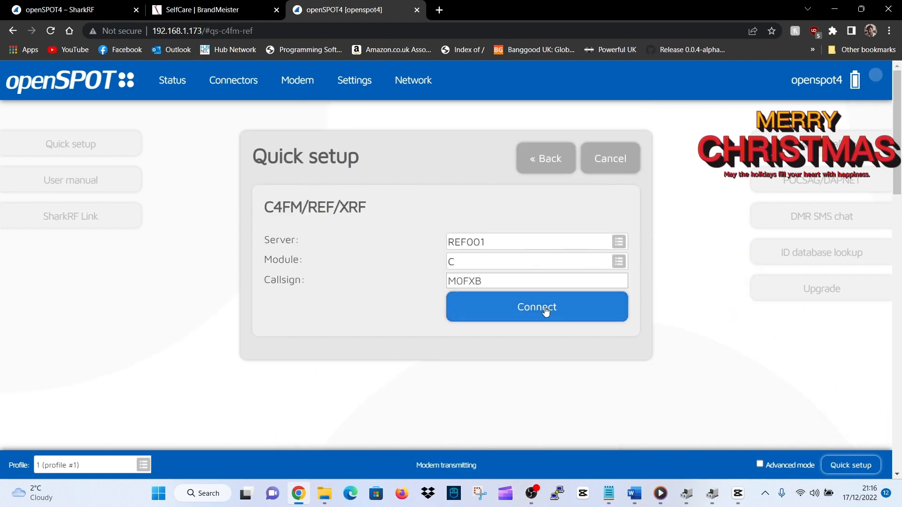
pyautogui.click(537, 307)
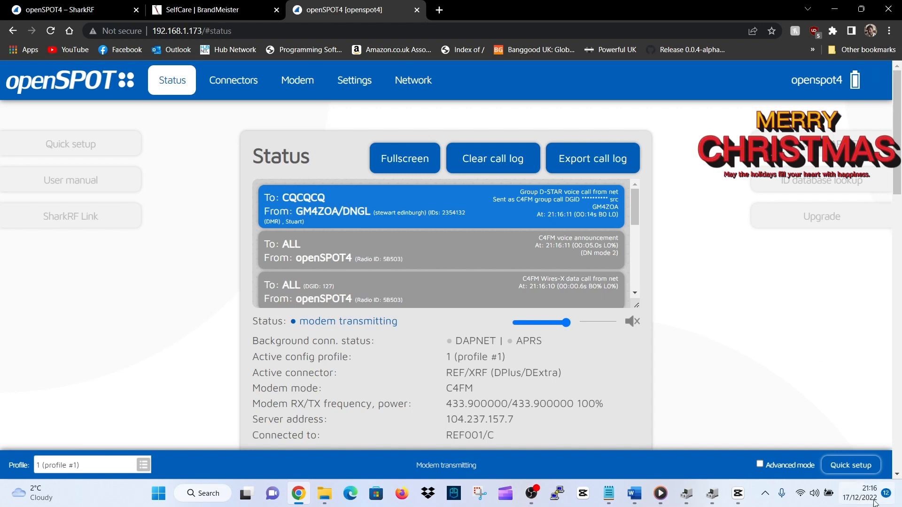
pyautogui.moveTo(808, 400)
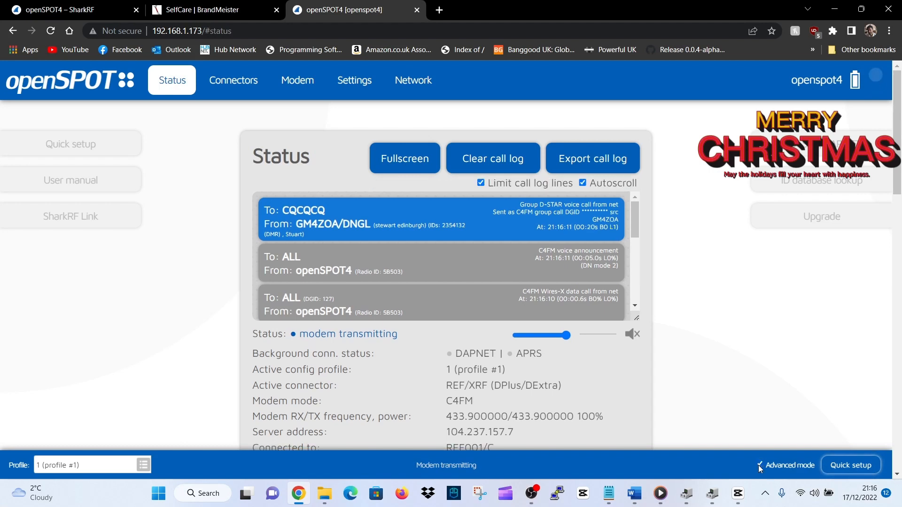
# Step: Start a new quick setup after confirming the REF001/C link on the status page
pyautogui.click(851, 465)
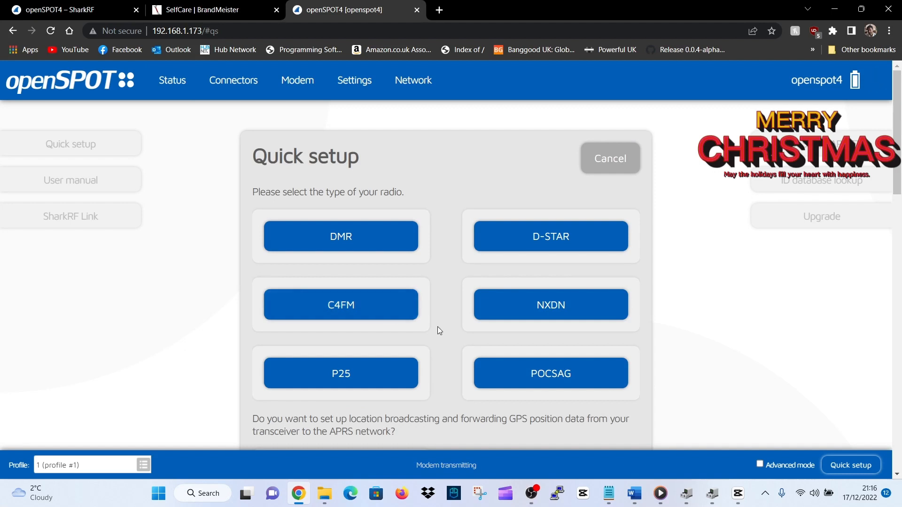
pyautogui.moveTo(348, 253)
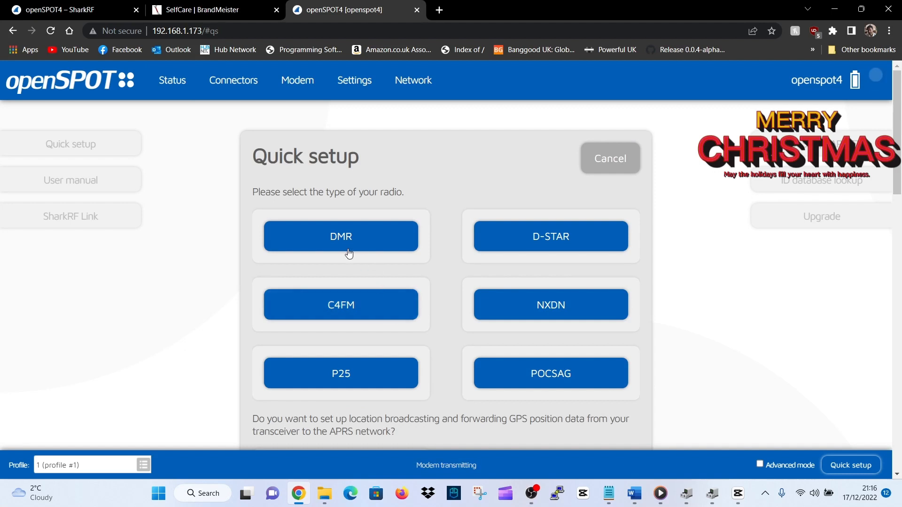
pyautogui.moveTo(515, 220)
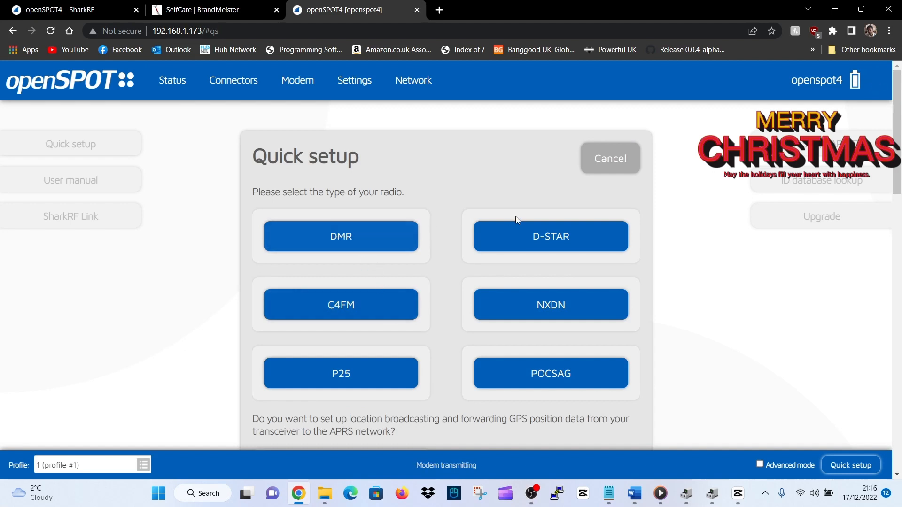
pyautogui.moveTo(340, 237)
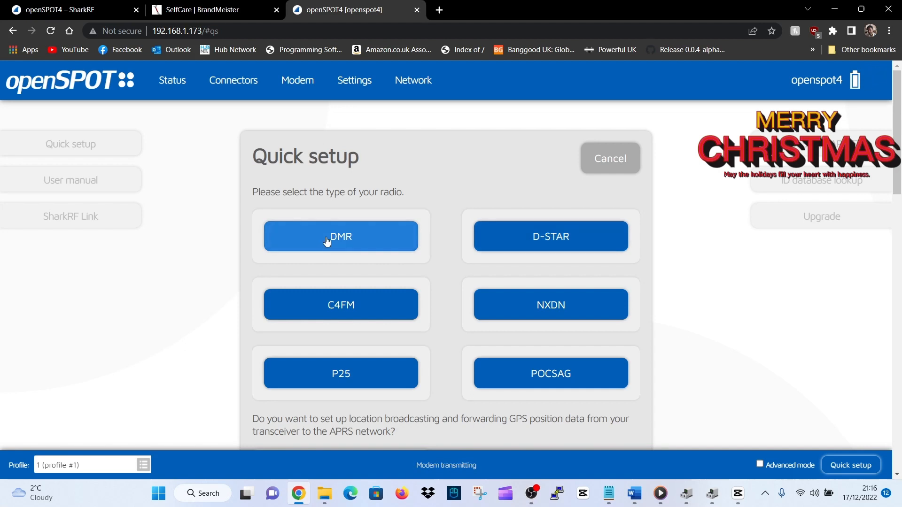
pyautogui.moveTo(340, 320)
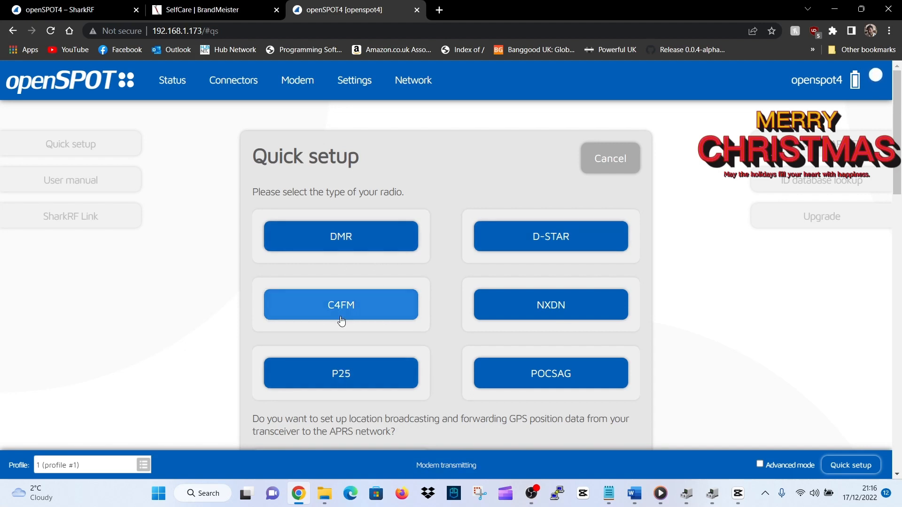
# Step: Set C4FM with YSFReflector server 00-CQ-UK (54321) and connect
pyautogui.click(340, 304)
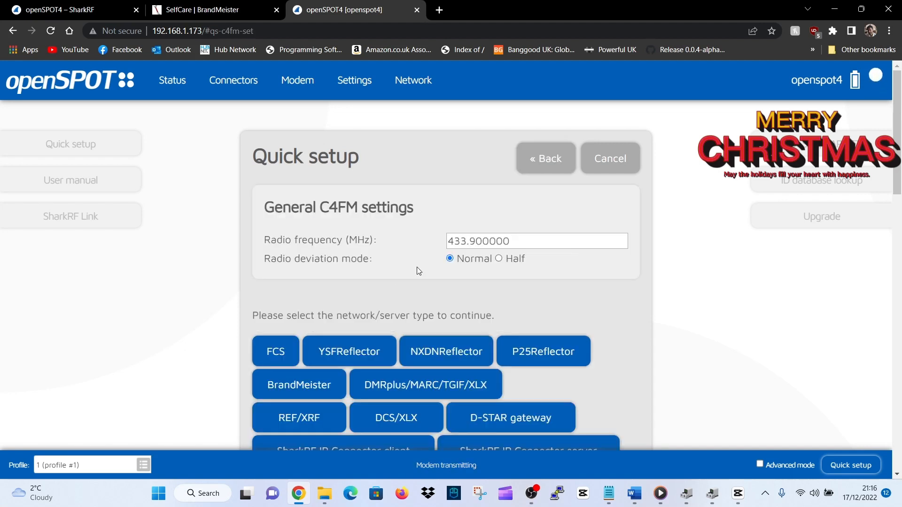
pyautogui.scroll(-3)
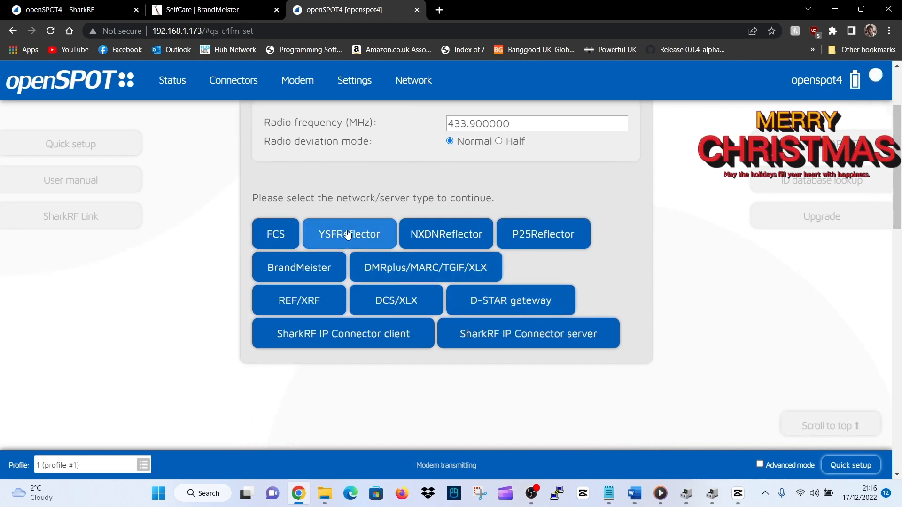
pyautogui.click(349, 234)
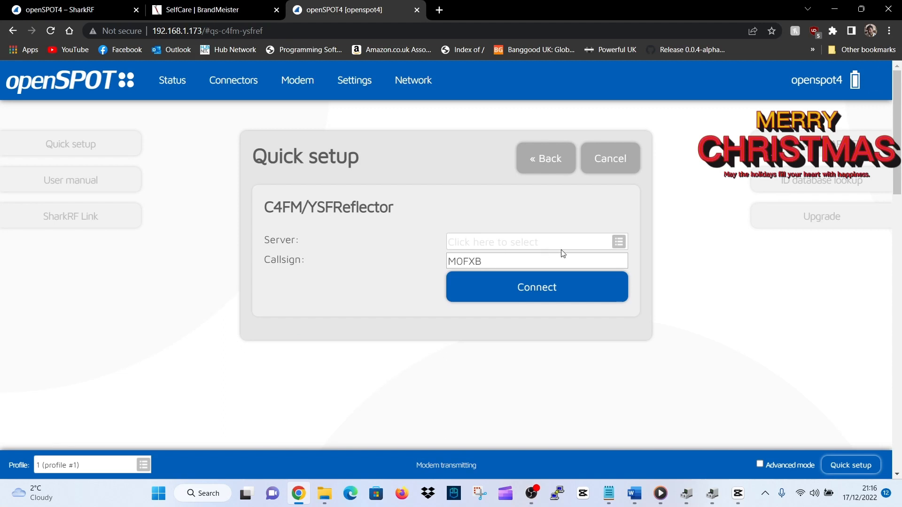
pyautogui.moveTo(590, 278)
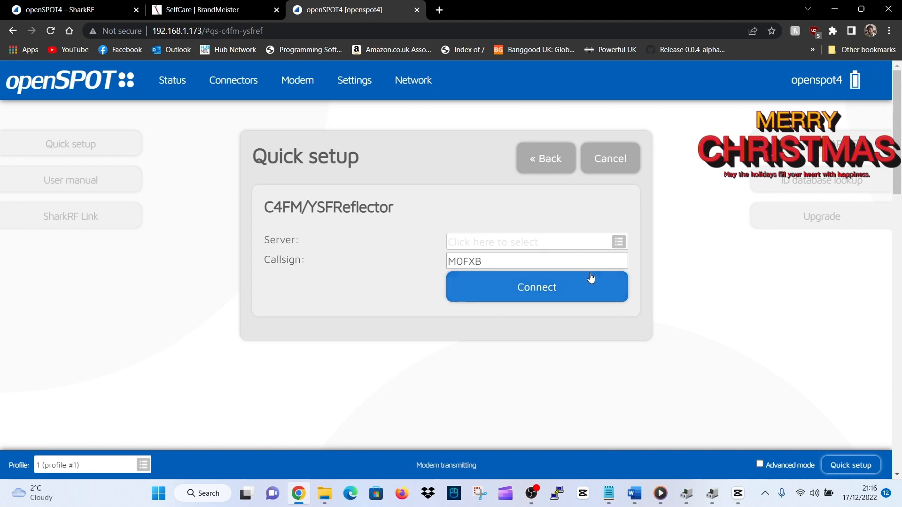
pyautogui.click(534, 241)
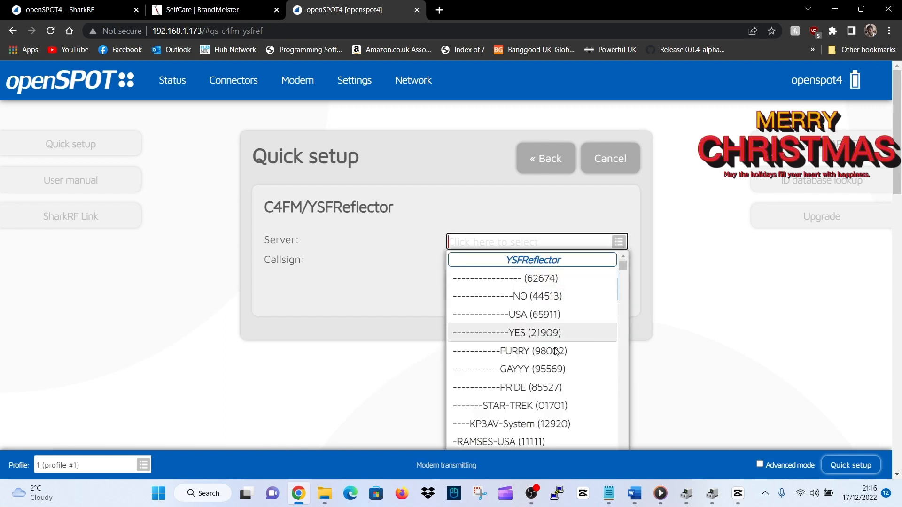
pyautogui.scroll(-3)
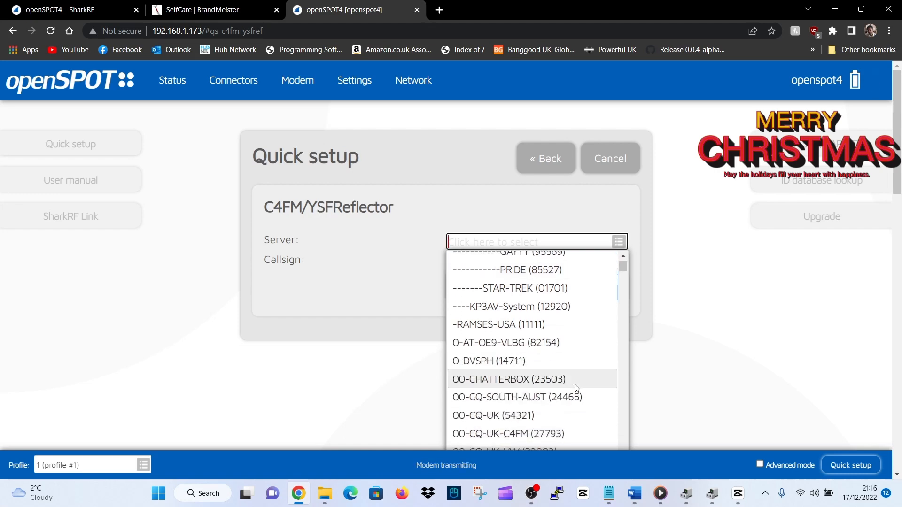
pyautogui.click(494, 416)
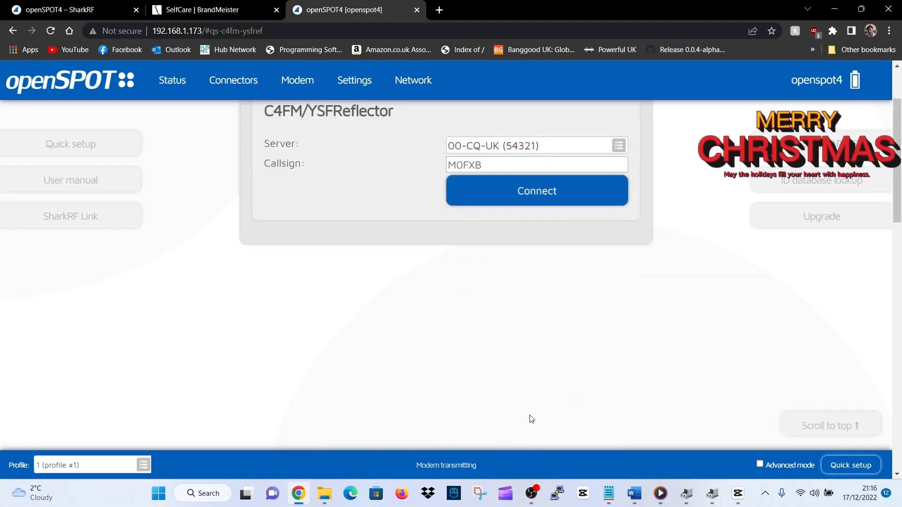
pyautogui.scroll(3)
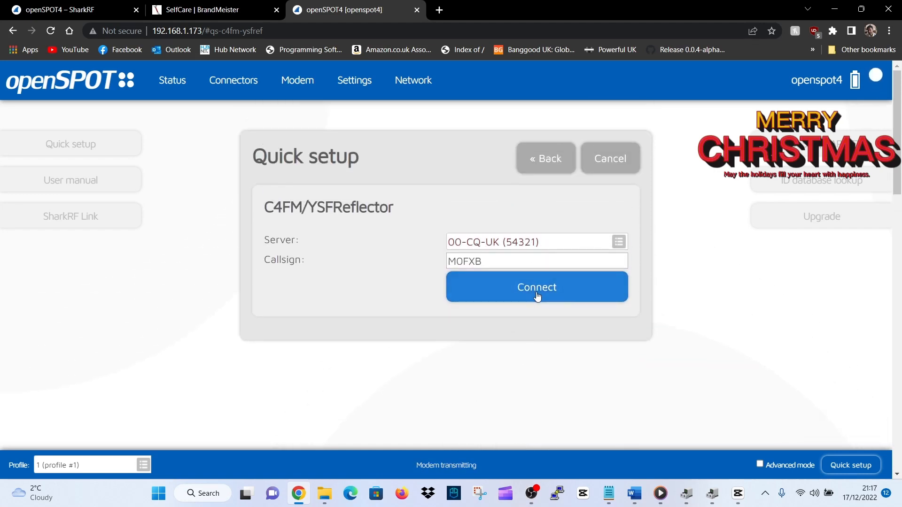
pyautogui.click(536, 287)
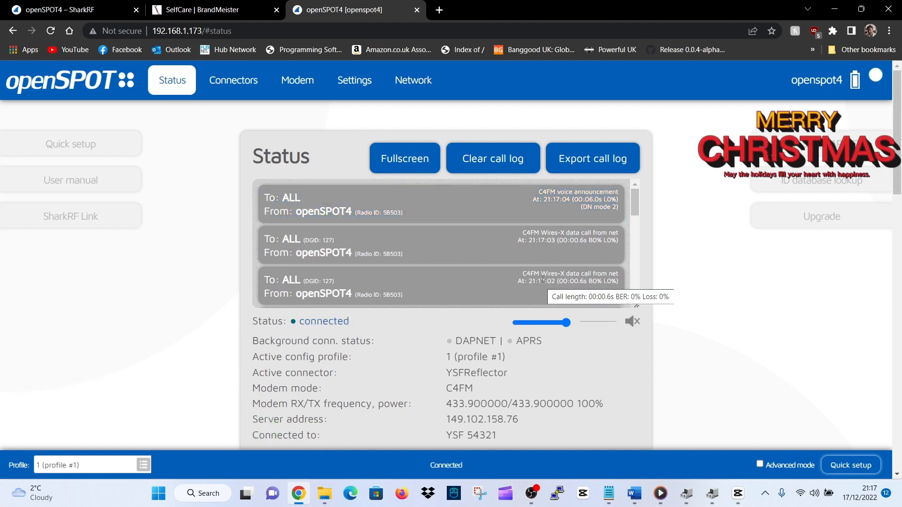
pyautogui.moveTo(700, 290)
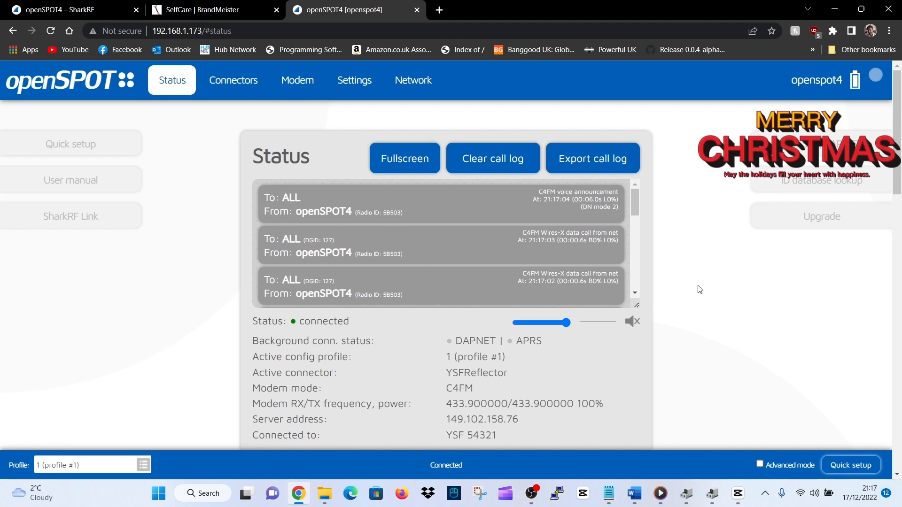